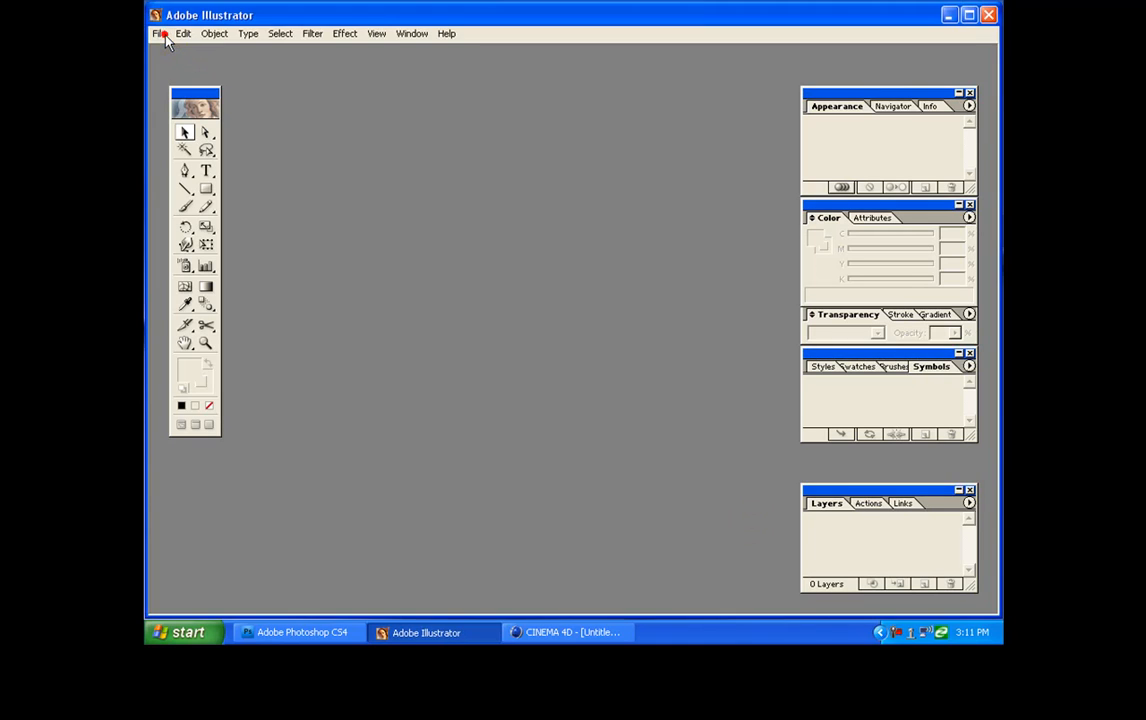
Step: Open the PRINTS vector file from the ventor folder in Illustrator
{"action": "left_click", "coordinate": [156, 33]}
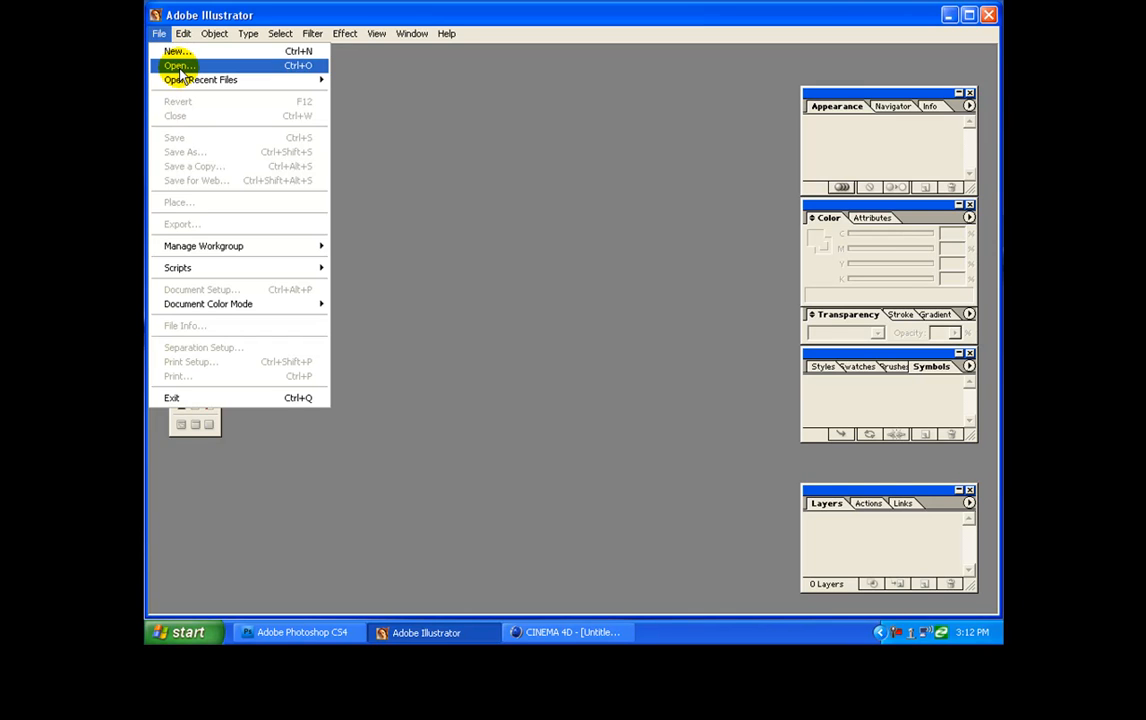
{"action": "left_click", "coordinate": [177, 64]}
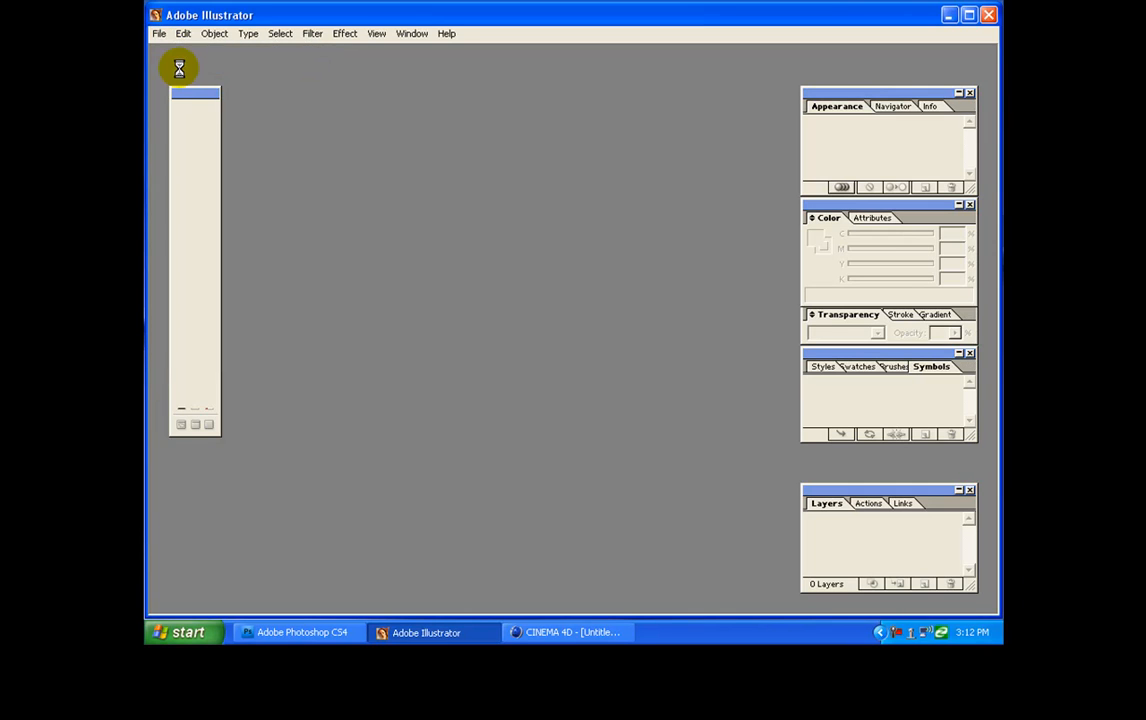
{"action": "mouse_move", "coordinate": [239, 120]}
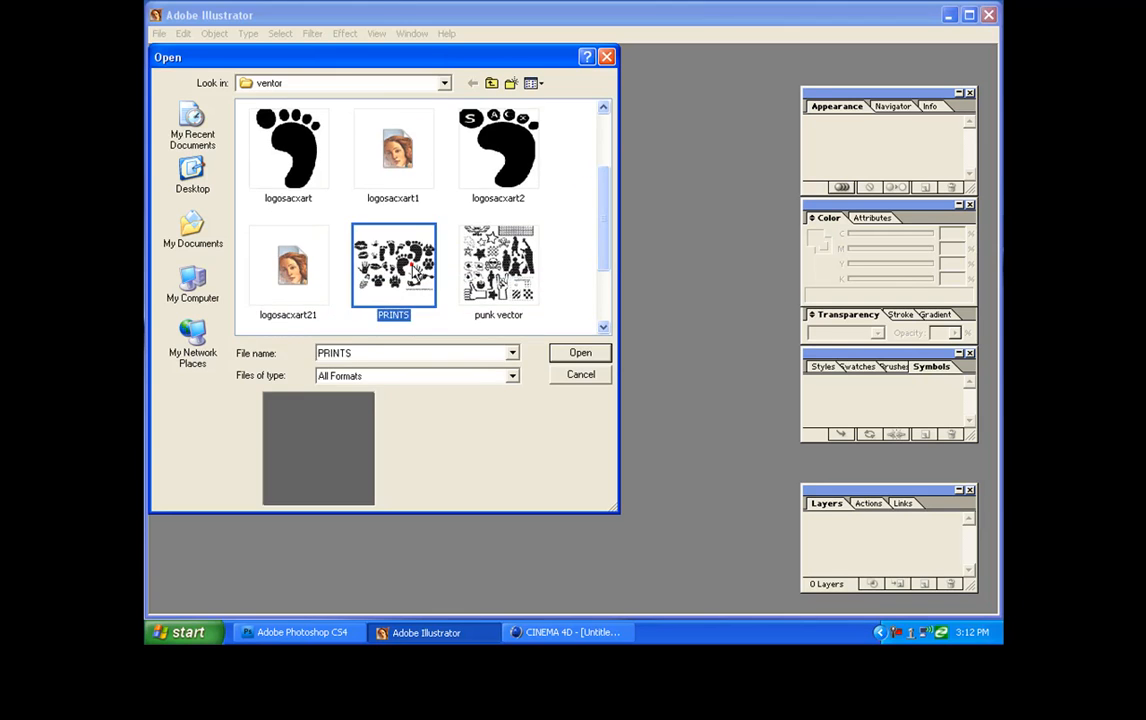
{"action": "left_click", "coordinate": [579, 352]}
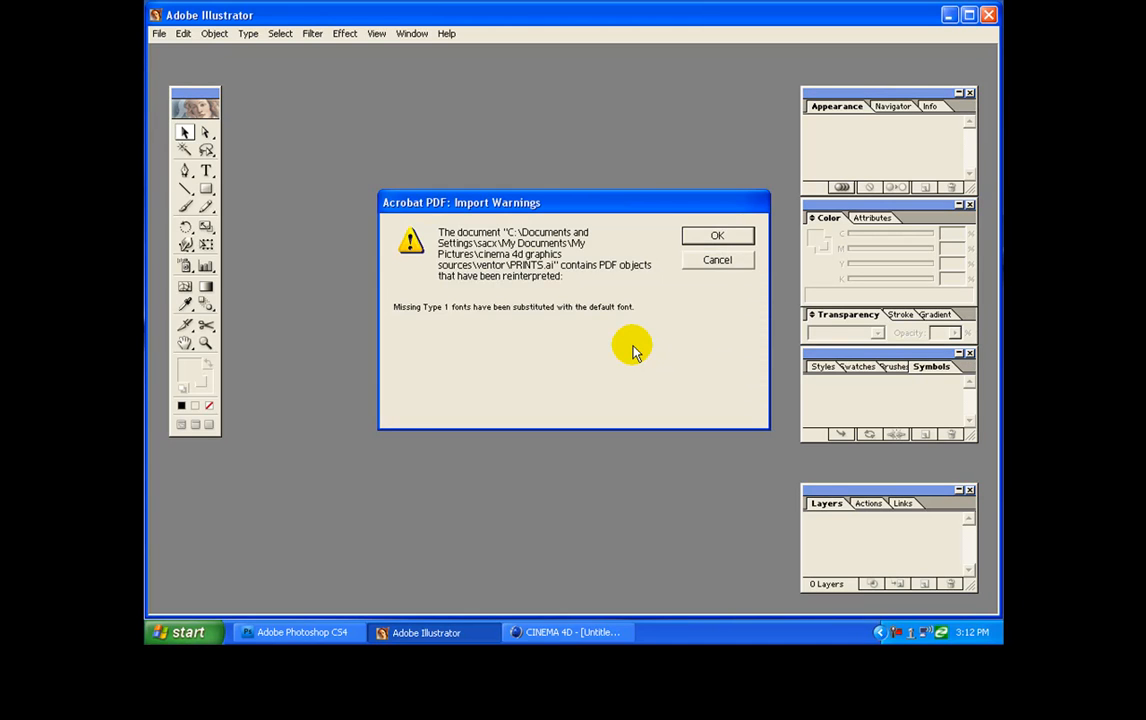
Step: Dismiss the font-substitution warning and select the right-hand paw print with the Direct Selection tool
{"action": "left_click", "coordinate": [717, 235]}
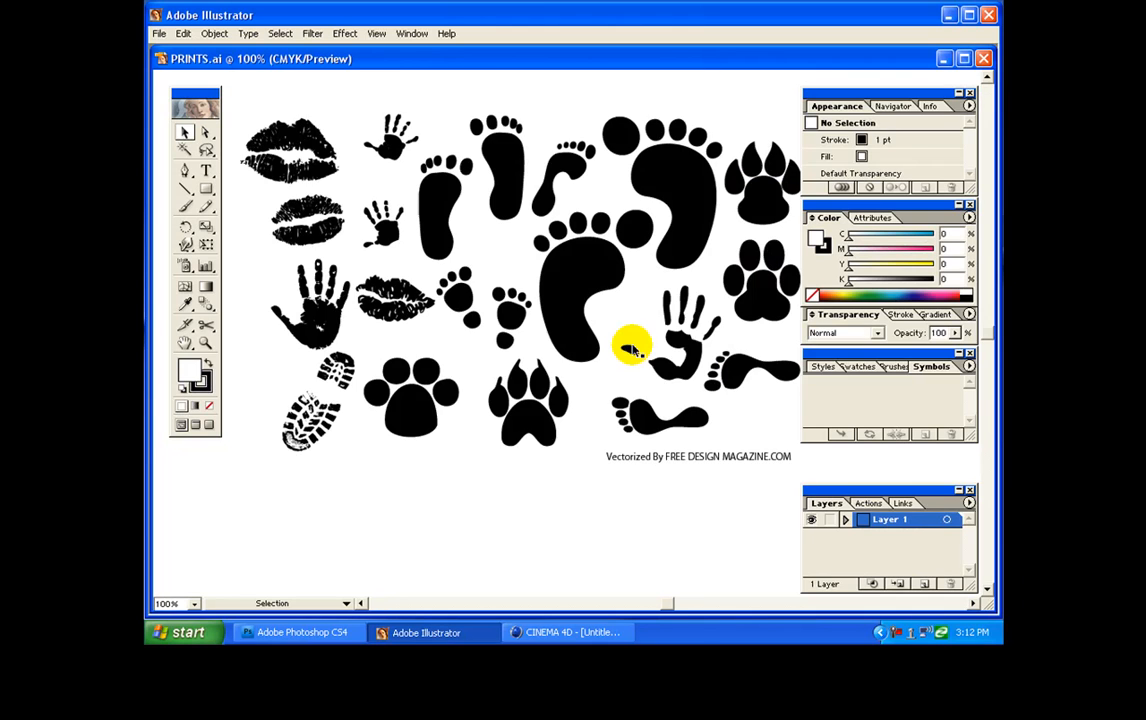
{"action": "mouse_move", "coordinate": [737, 315]}
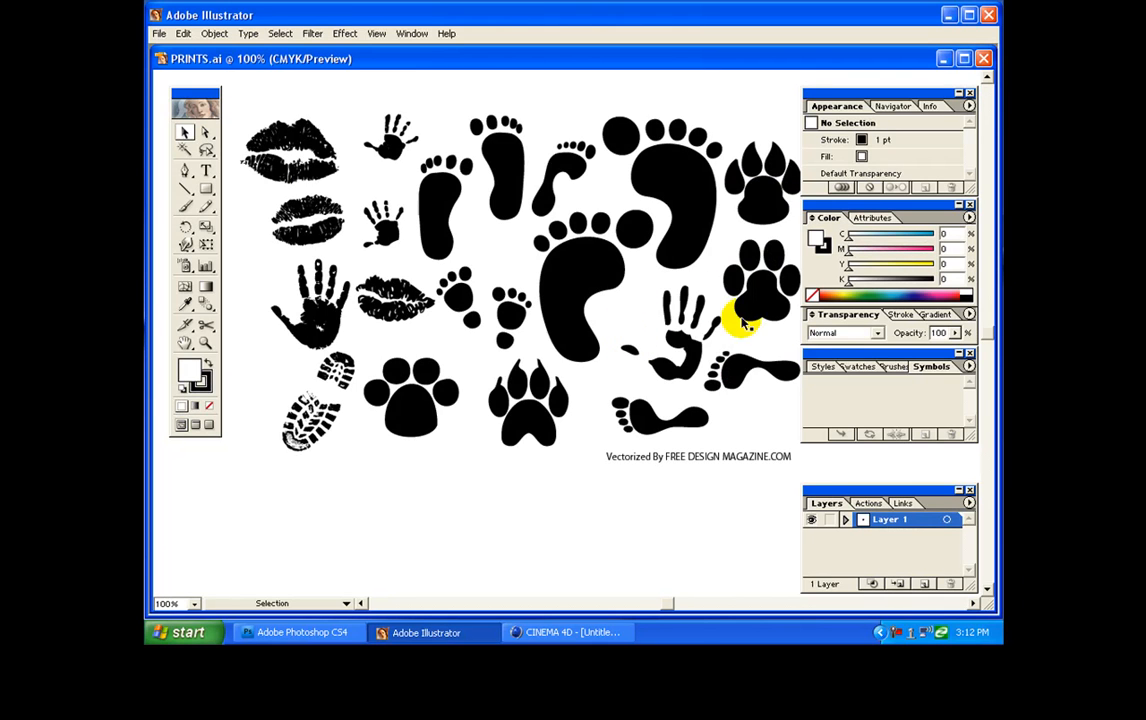
{"action": "mouse_move", "coordinate": [748, 305]}
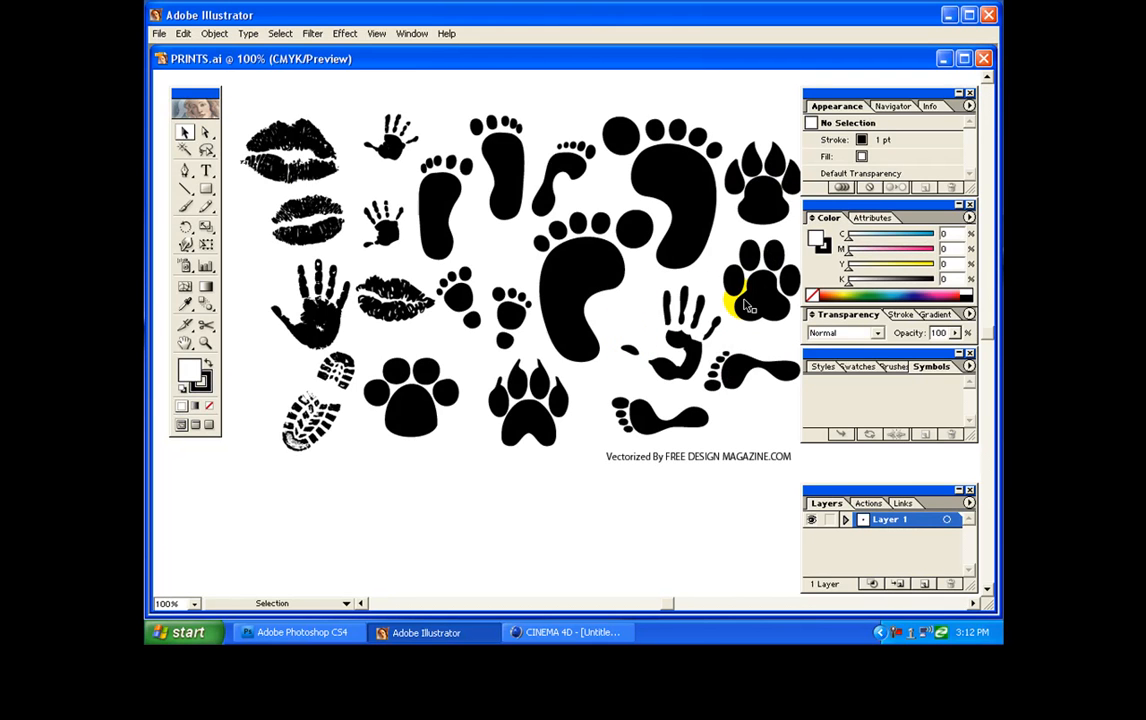
{"action": "mouse_move", "coordinate": [245, 155]}
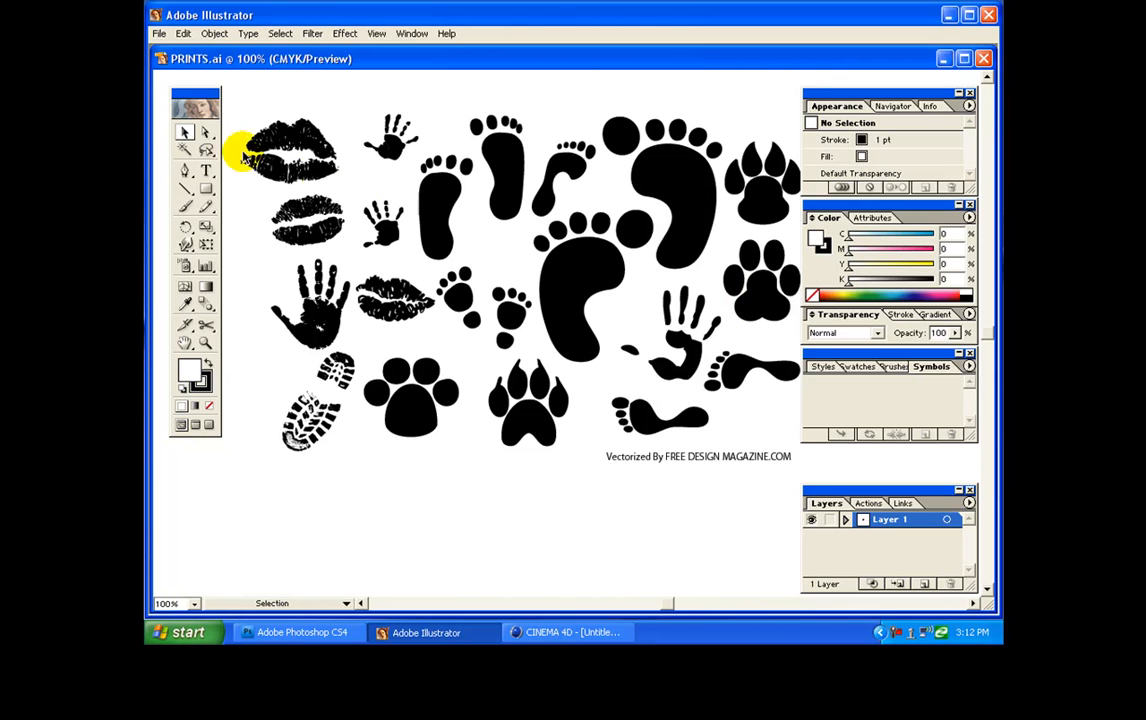
{"action": "mouse_move", "coordinate": [207, 133]}
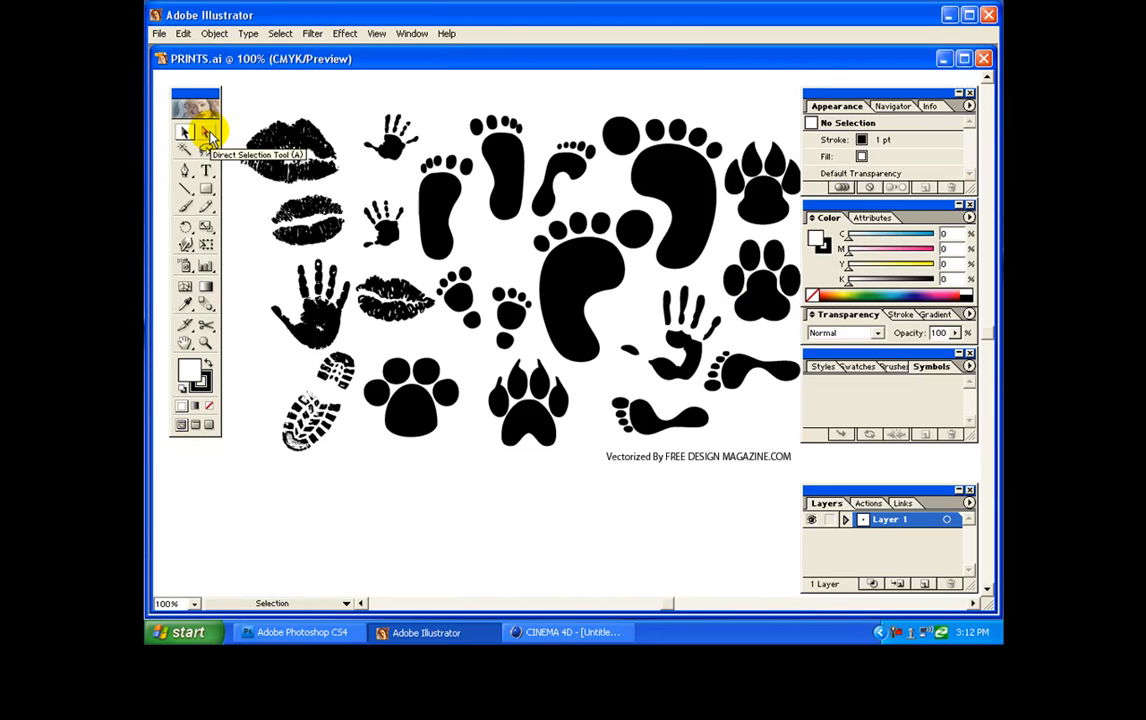
{"action": "left_click", "coordinate": [205, 132]}
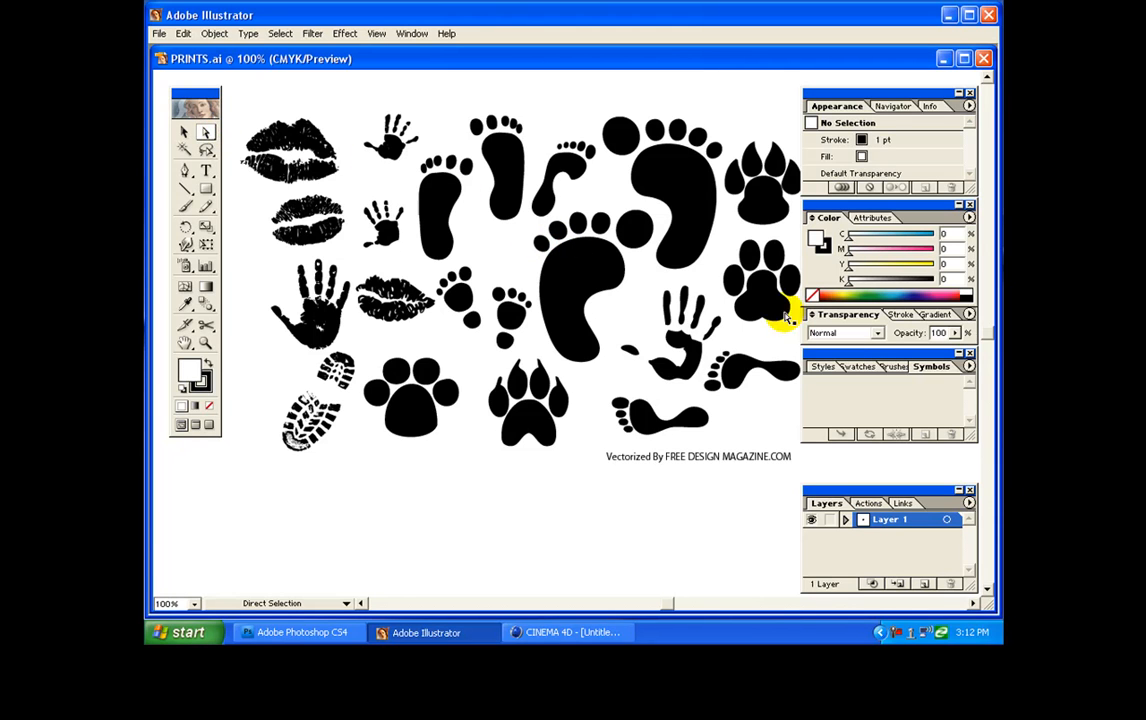
{"action": "mouse_move", "coordinate": [768, 303]}
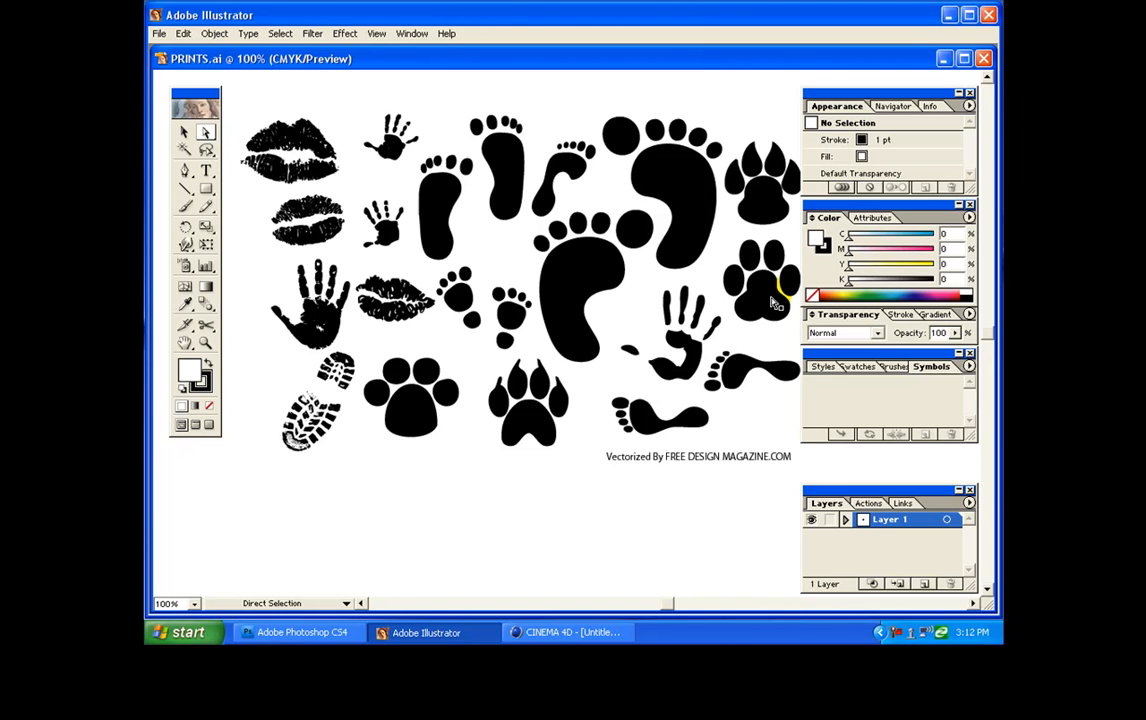
{"action": "left_click", "coordinate": [755, 298]}
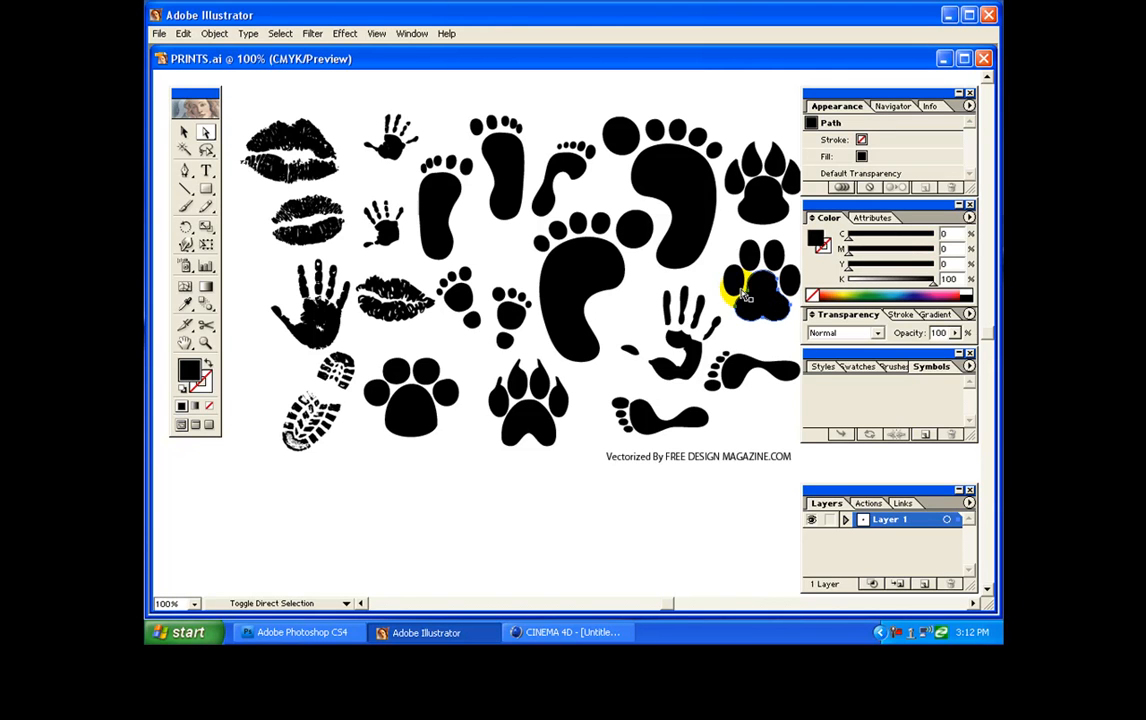
{"action": "left_click", "coordinate": [748, 262]}
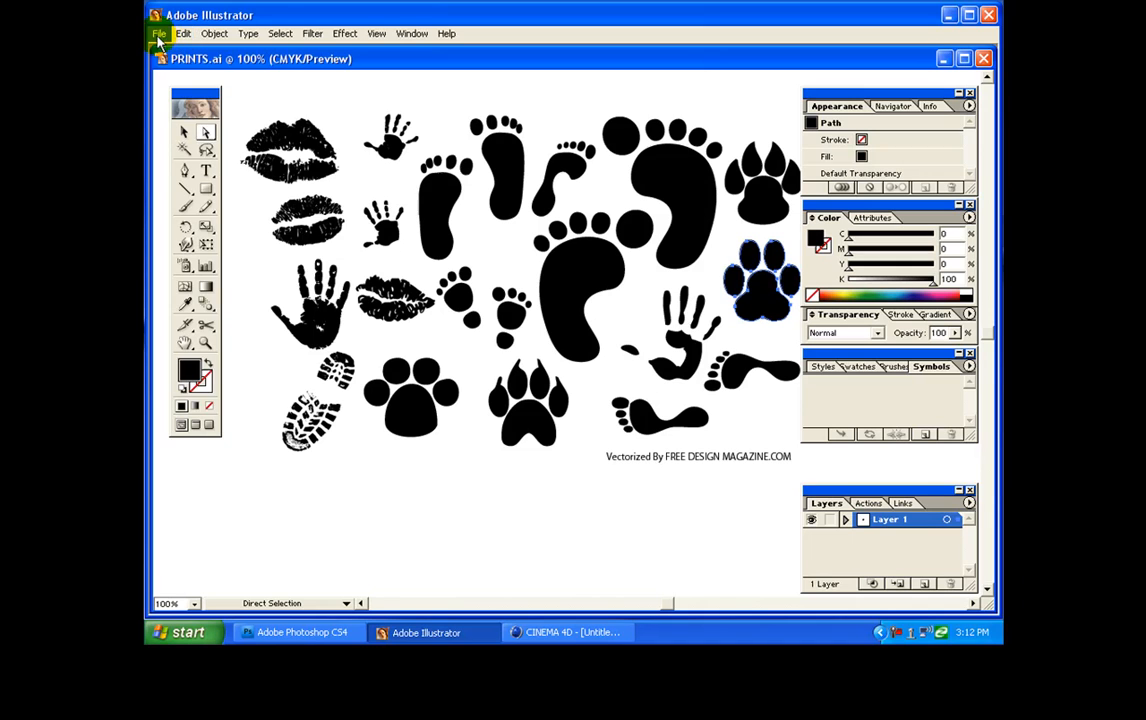
Step: Create a new blank document and paste the copied paw print into it
{"action": "left_click", "coordinate": [155, 33]}
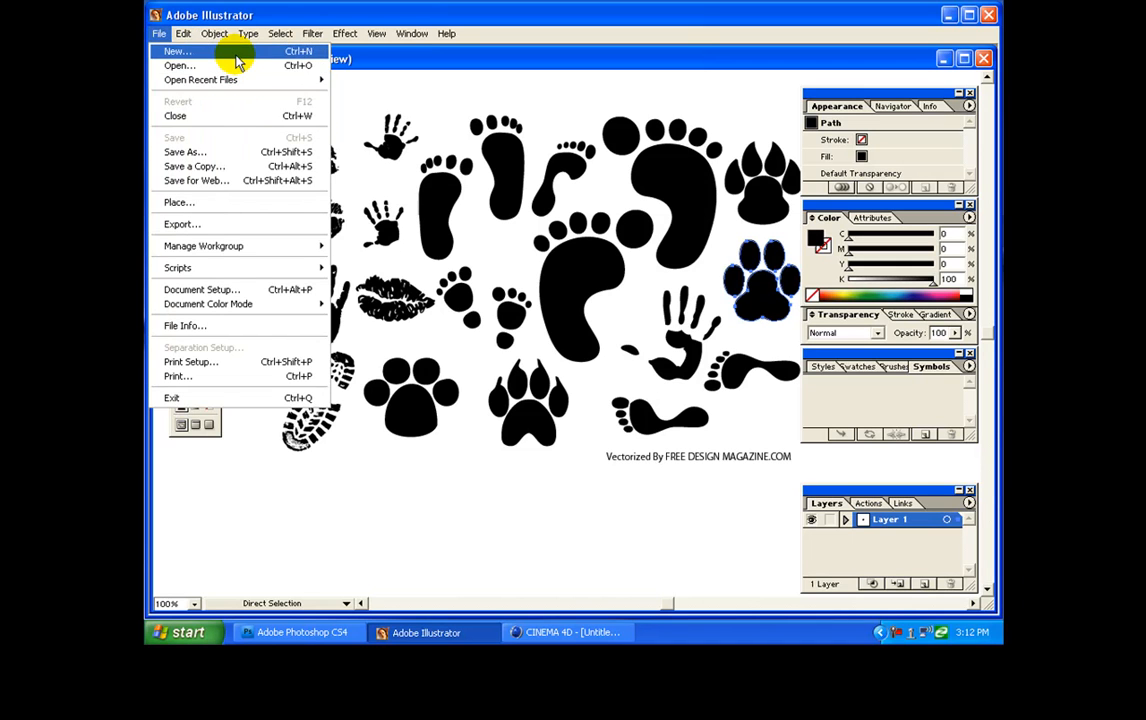
{"action": "left_click", "coordinate": [186, 52]}
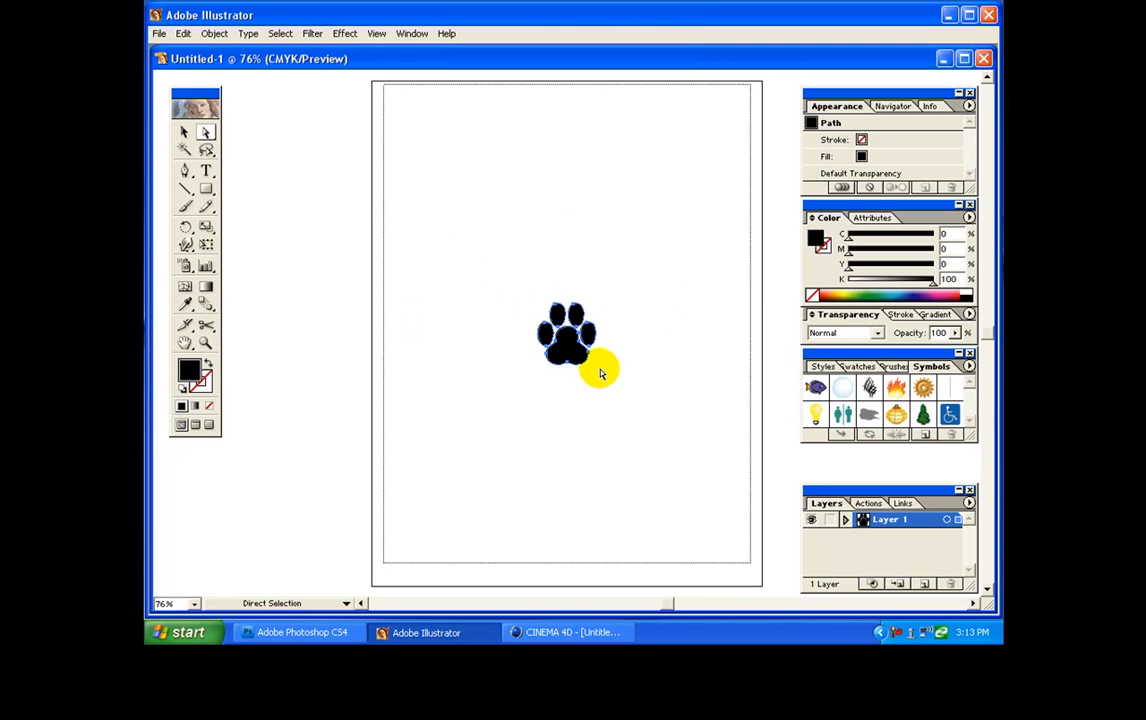
{"action": "left_click", "coordinate": [152, 33]}
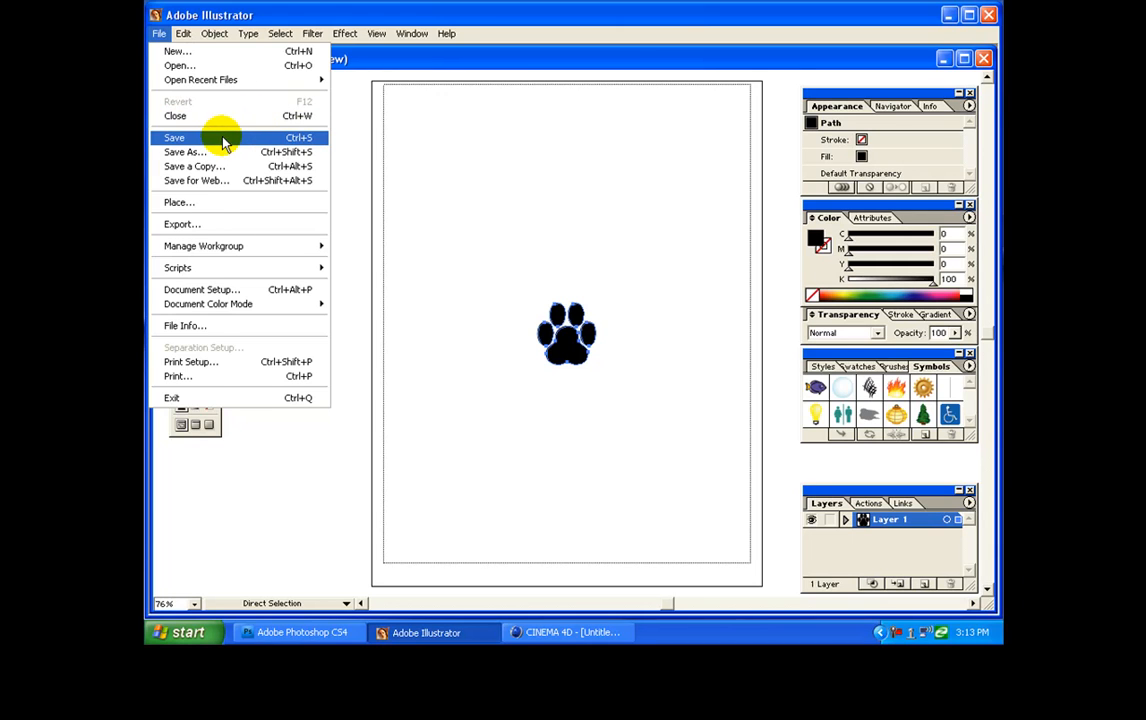
Step: Save the document as tuto12.ai in the ventor folder with default Illustrator format options
{"action": "left_click", "coordinate": [177, 152]}
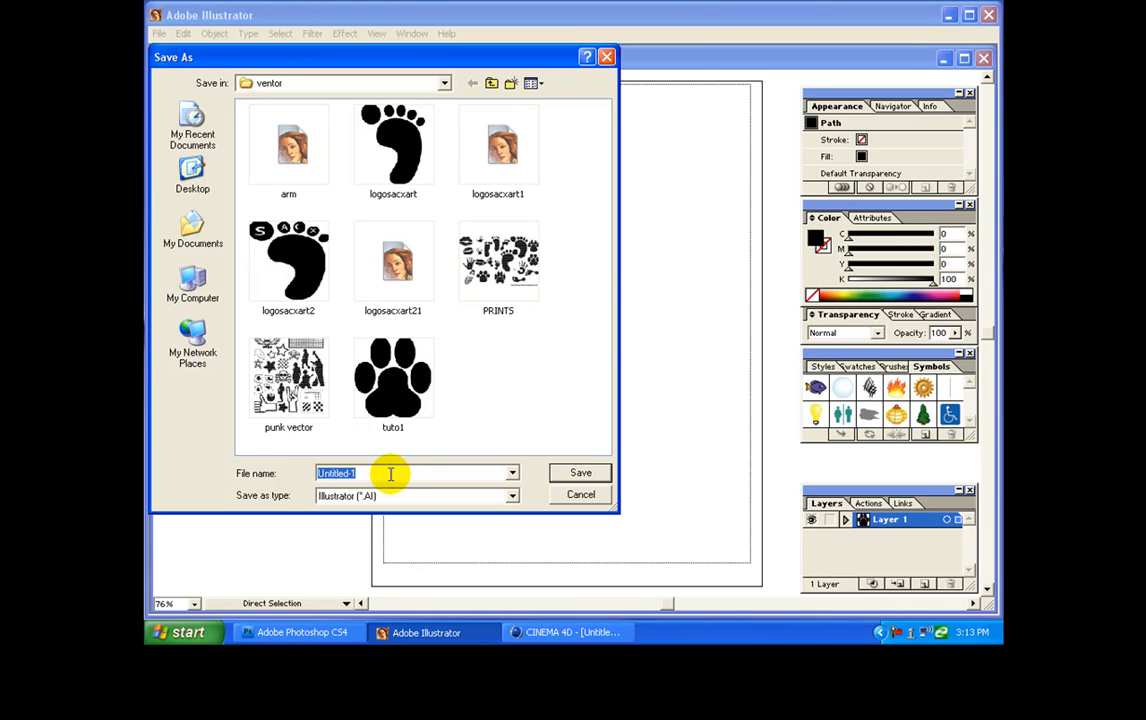
{"action": "type", "text": "to"}
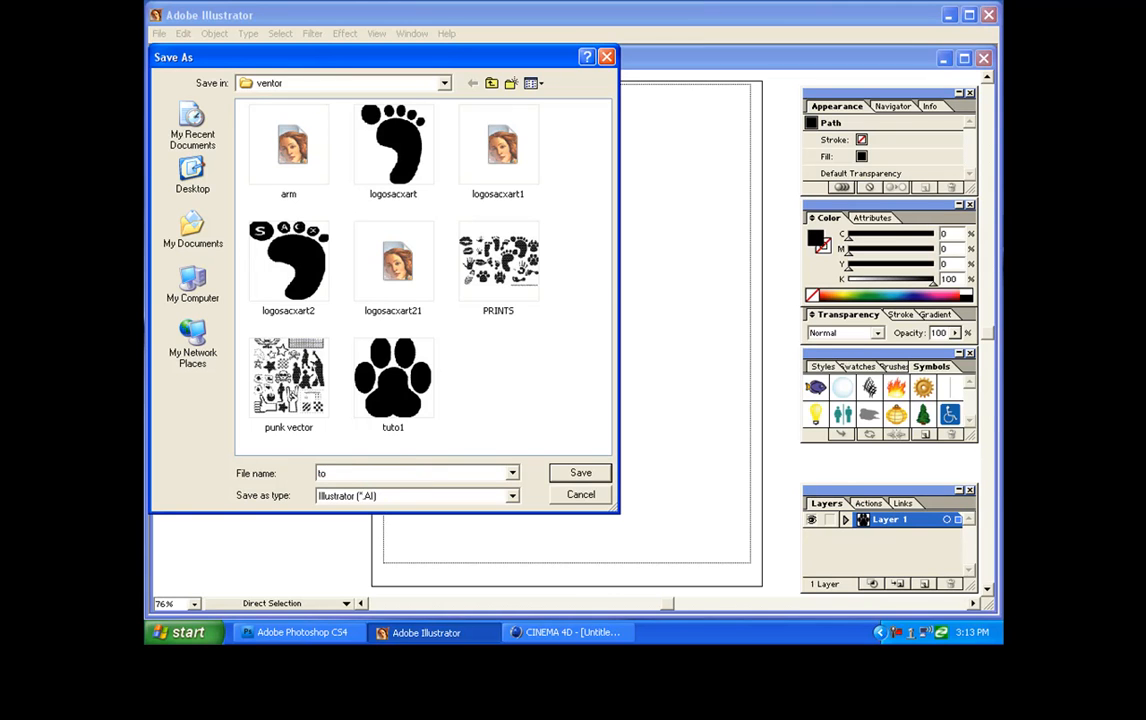
{"action": "type", "text": "tuto1"}
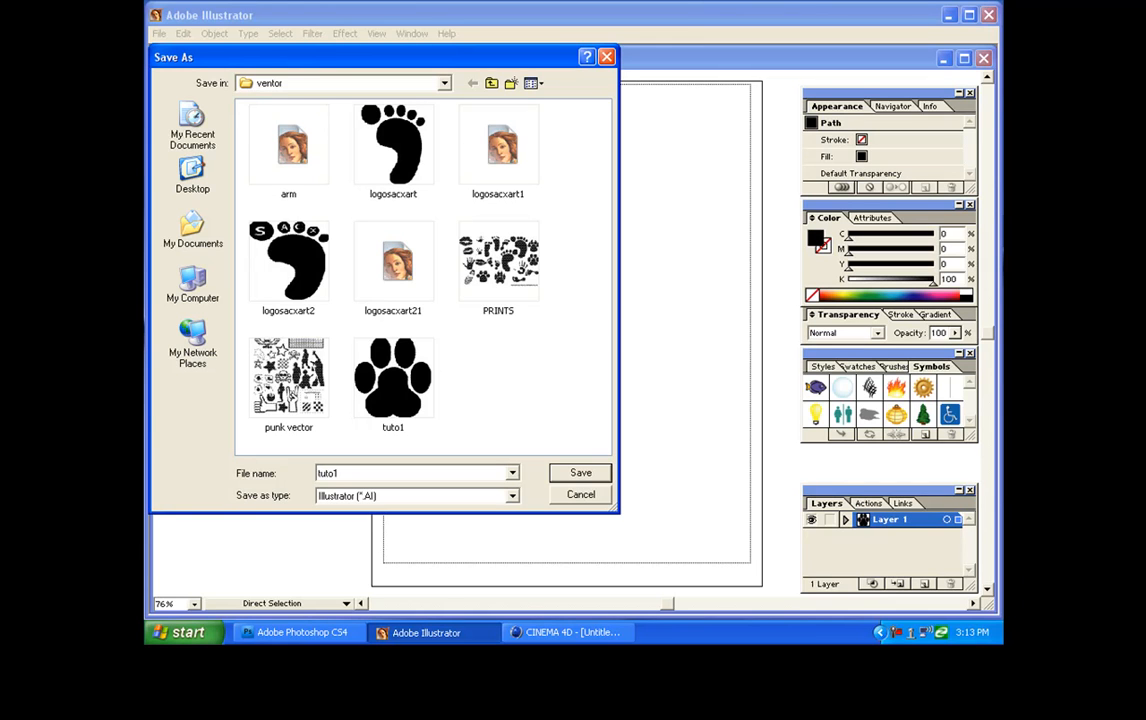
{"action": "left_click", "coordinate": [580, 473]}
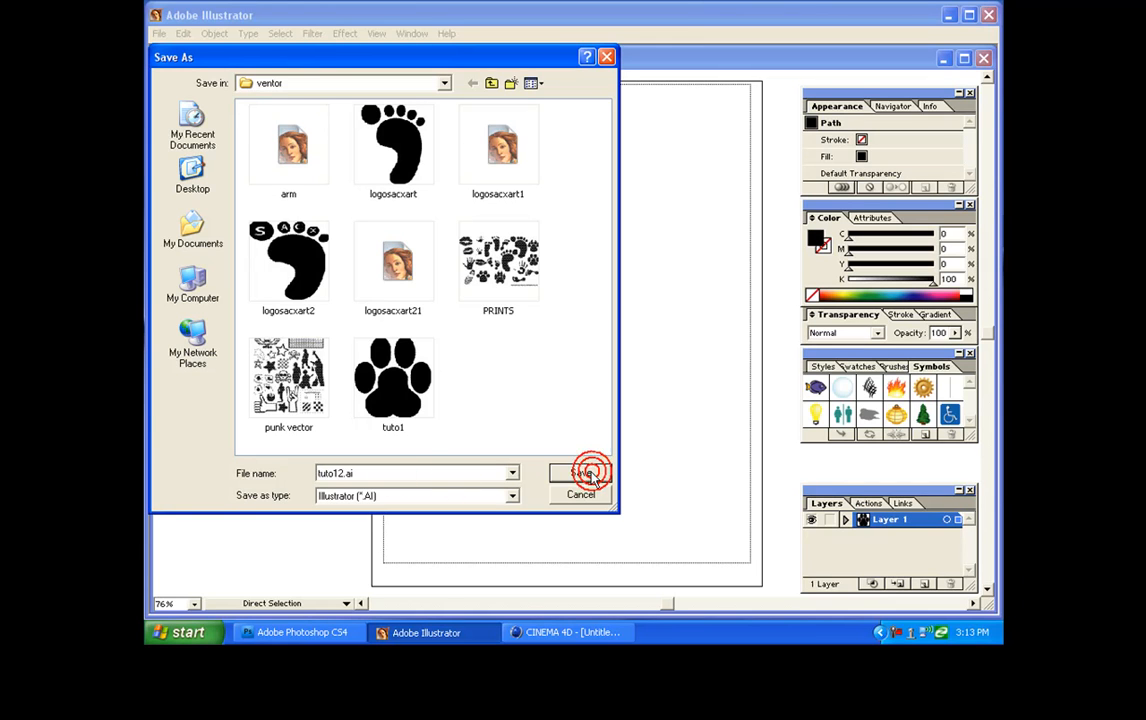
{"action": "left_click", "coordinate": [580, 473]}
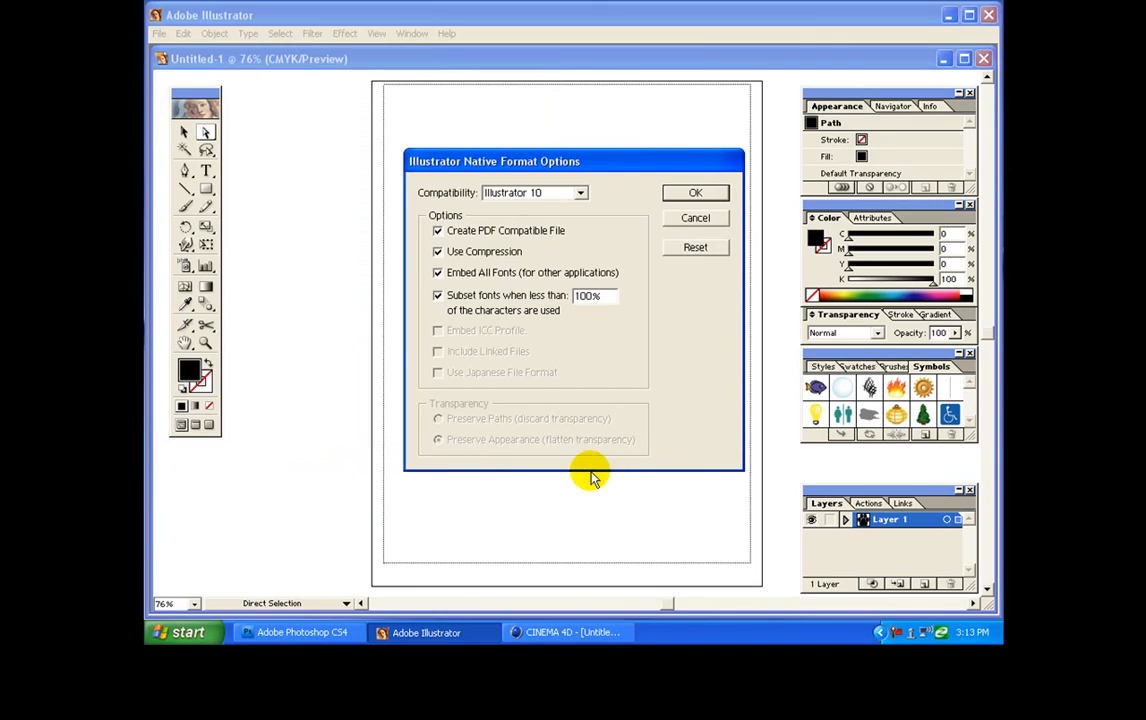
{"action": "left_click", "coordinate": [695, 192]}
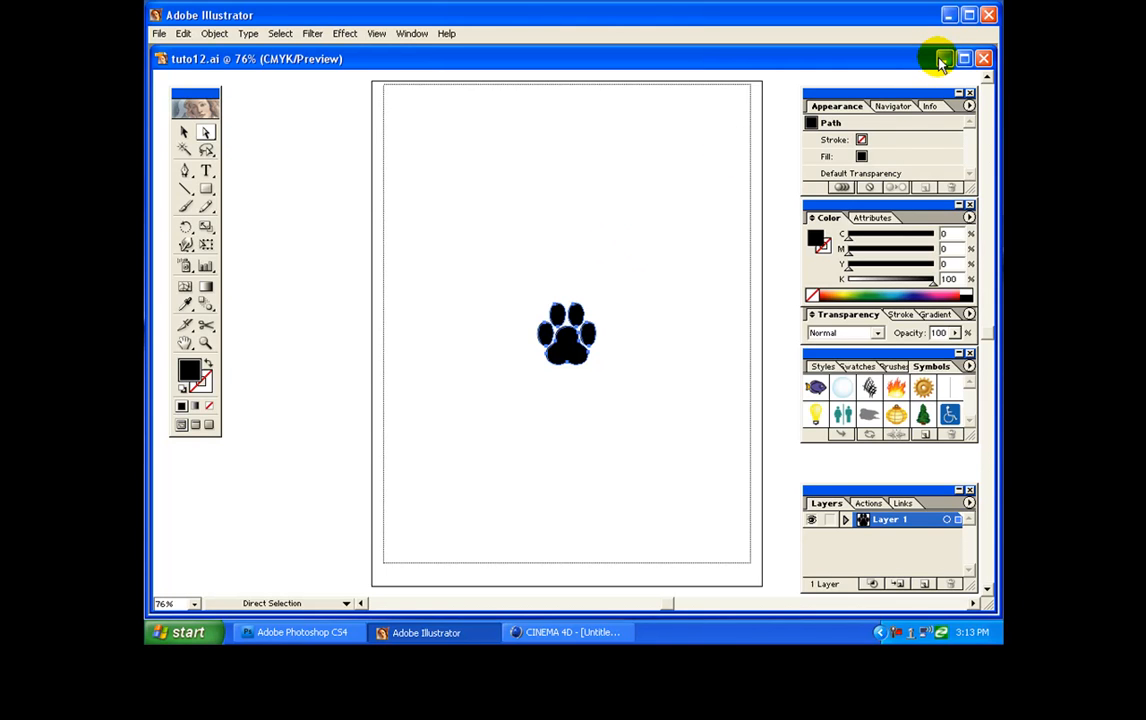
{"action": "mouse_move", "coordinate": [936, 58]}
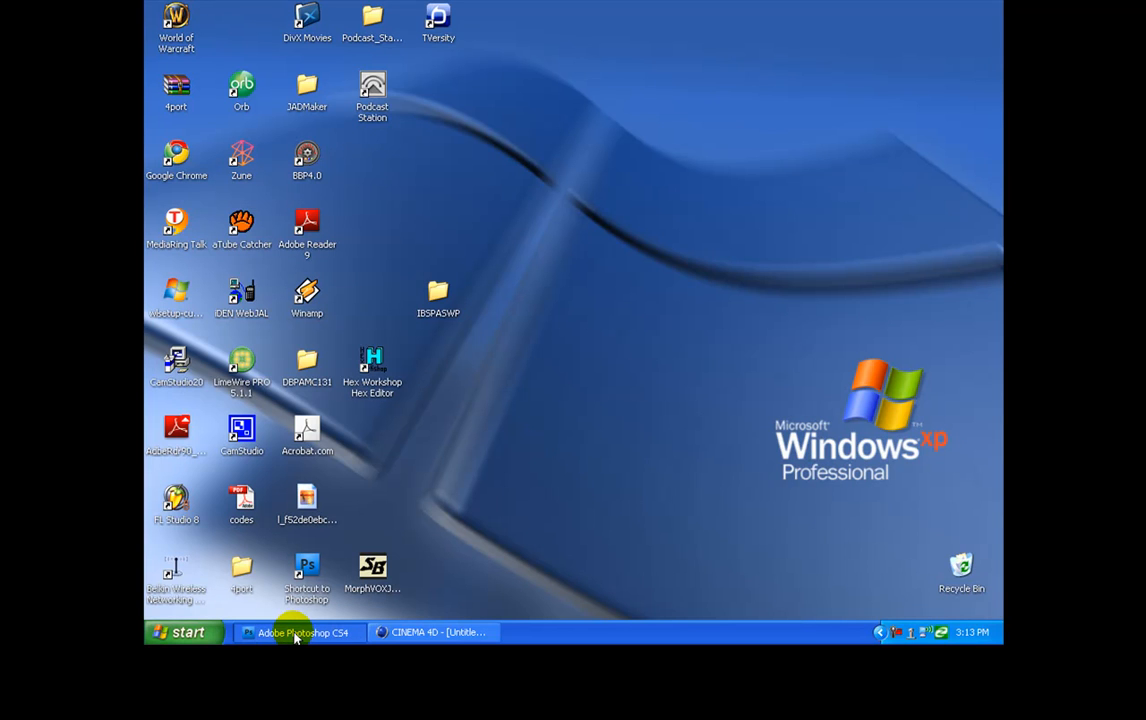
Step: Restore the Adobe Photoshop CS4 window from the Windows taskbar
{"action": "left_click", "coordinate": [297, 632]}
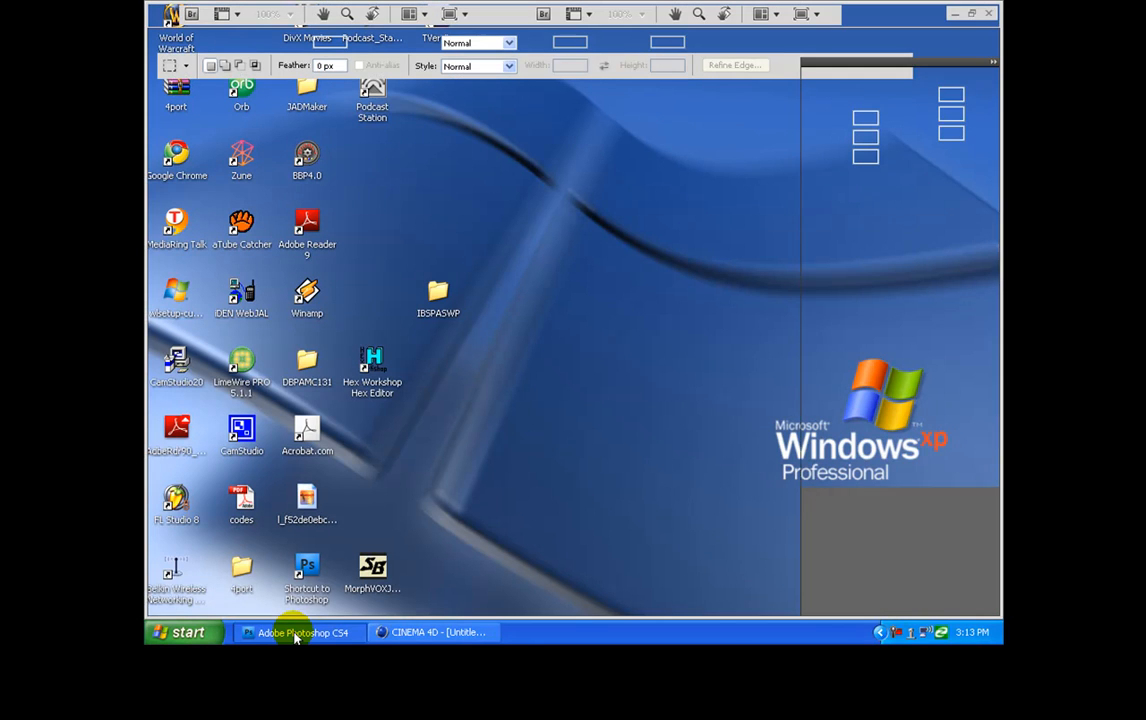
{"action": "left_click", "coordinate": [295, 632]}
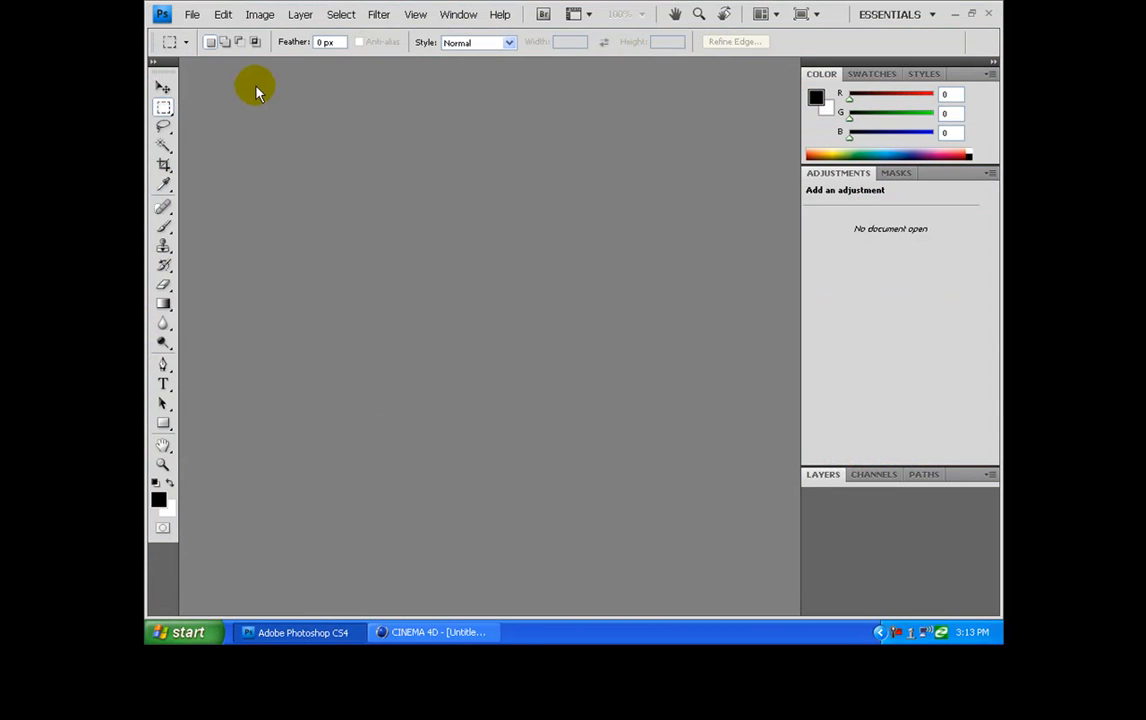
Step: Open tuto12 from My Pictures > cinema 4d graphics sources > ventor in Photoshop
{"action": "left_click", "coordinate": [198, 14]}
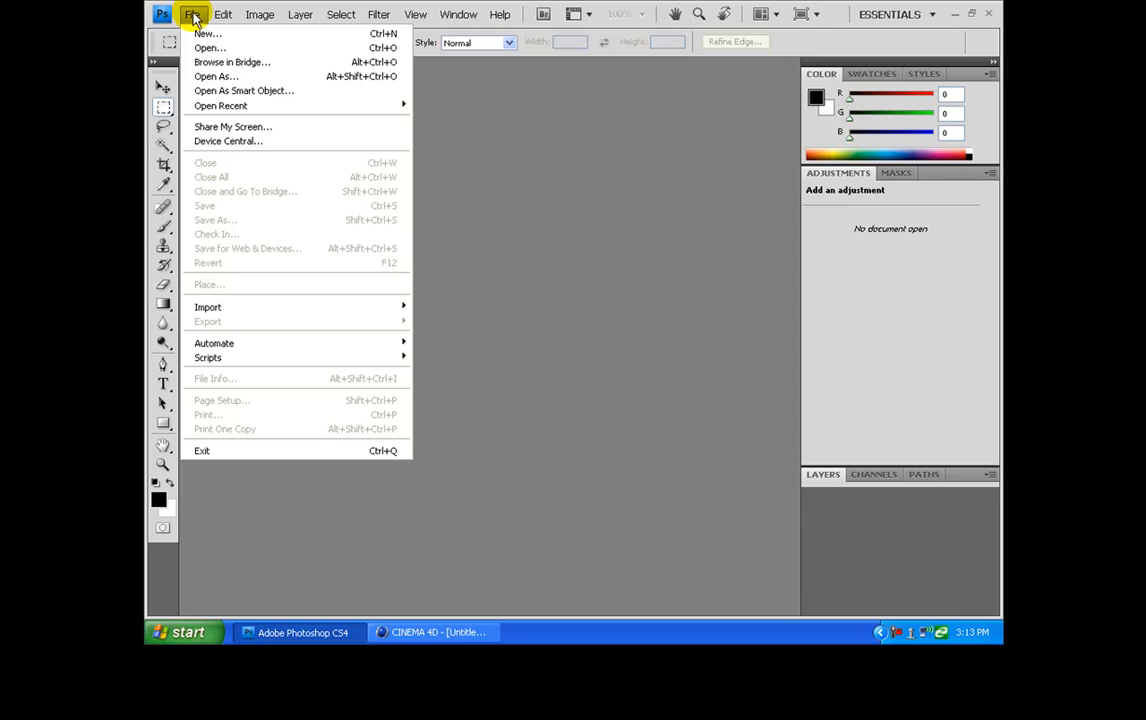
{"action": "mouse_move", "coordinate": [222, 47]}
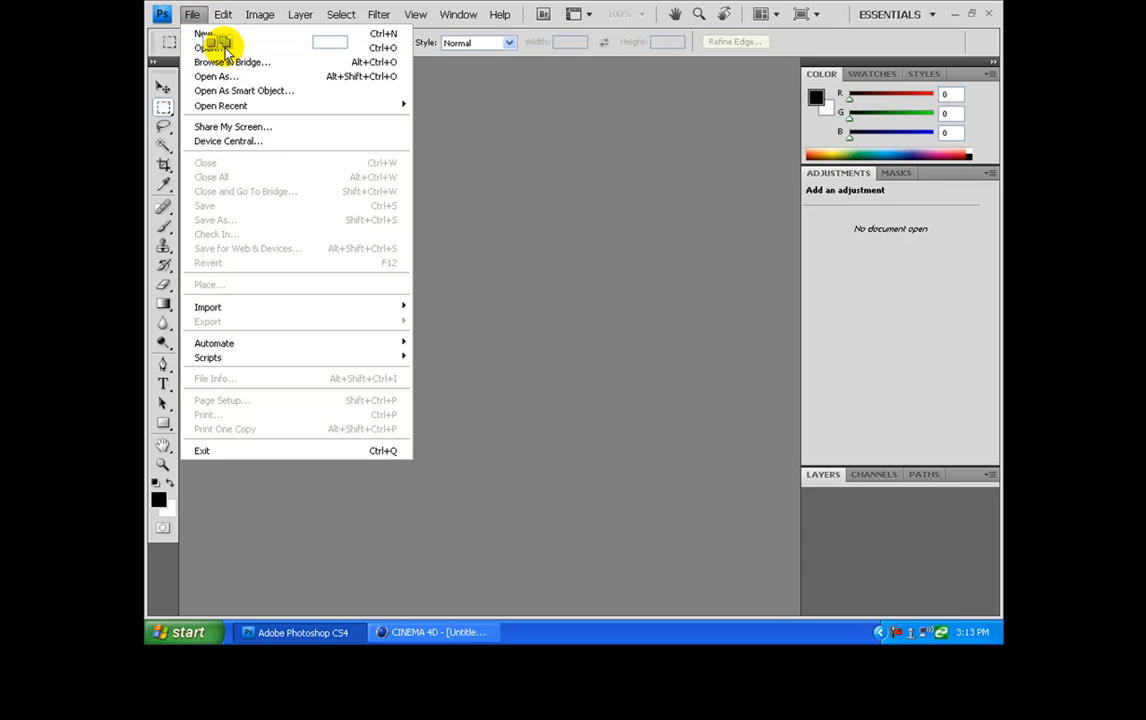
{"action": "left_click", "coordinate": [210, 48]}
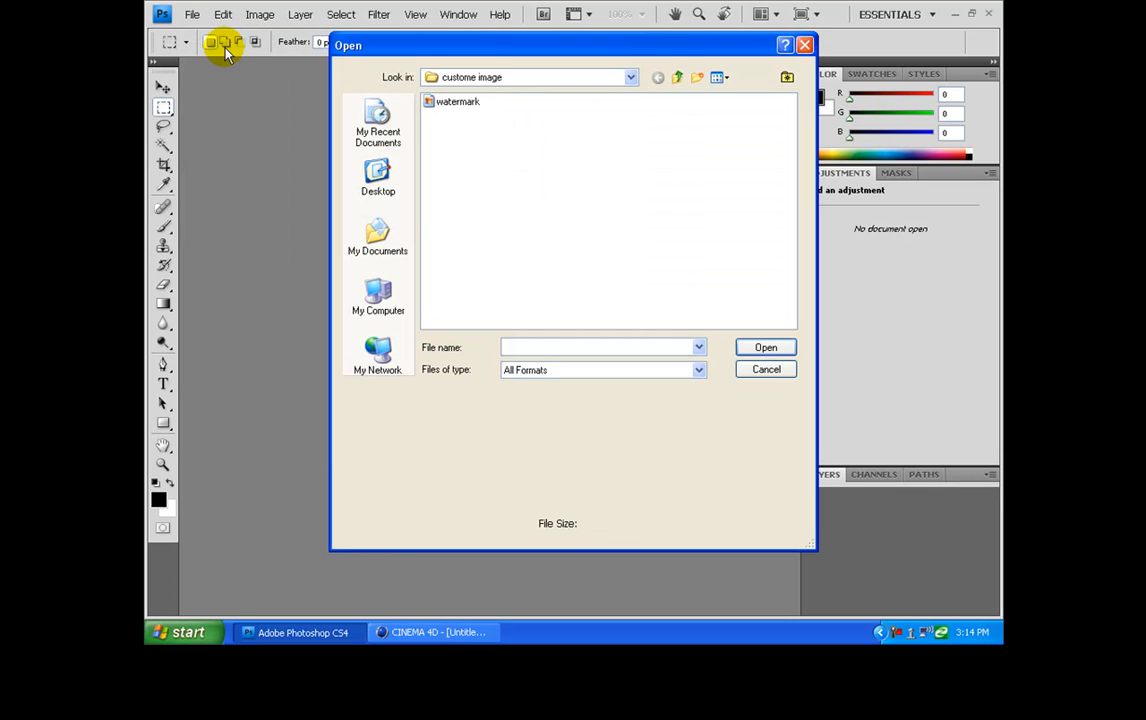
{"action": "left_click", "coordinate": [678, 77]}
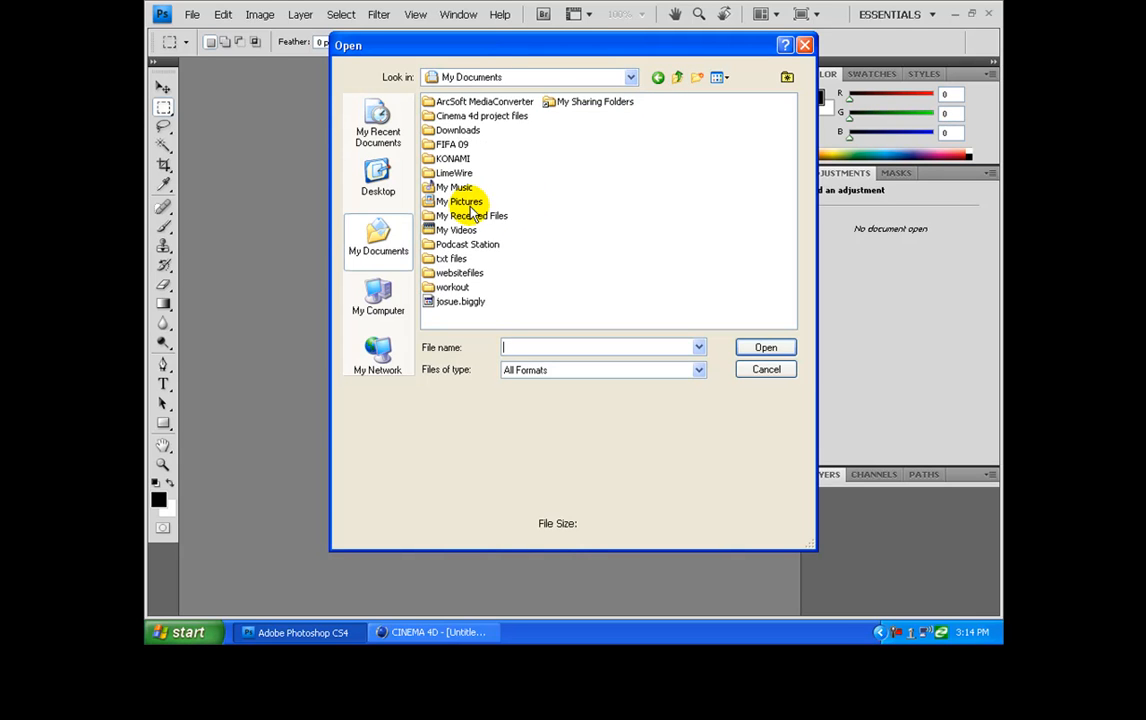
{"action": "double_click", "coordinate": [452, 201]}
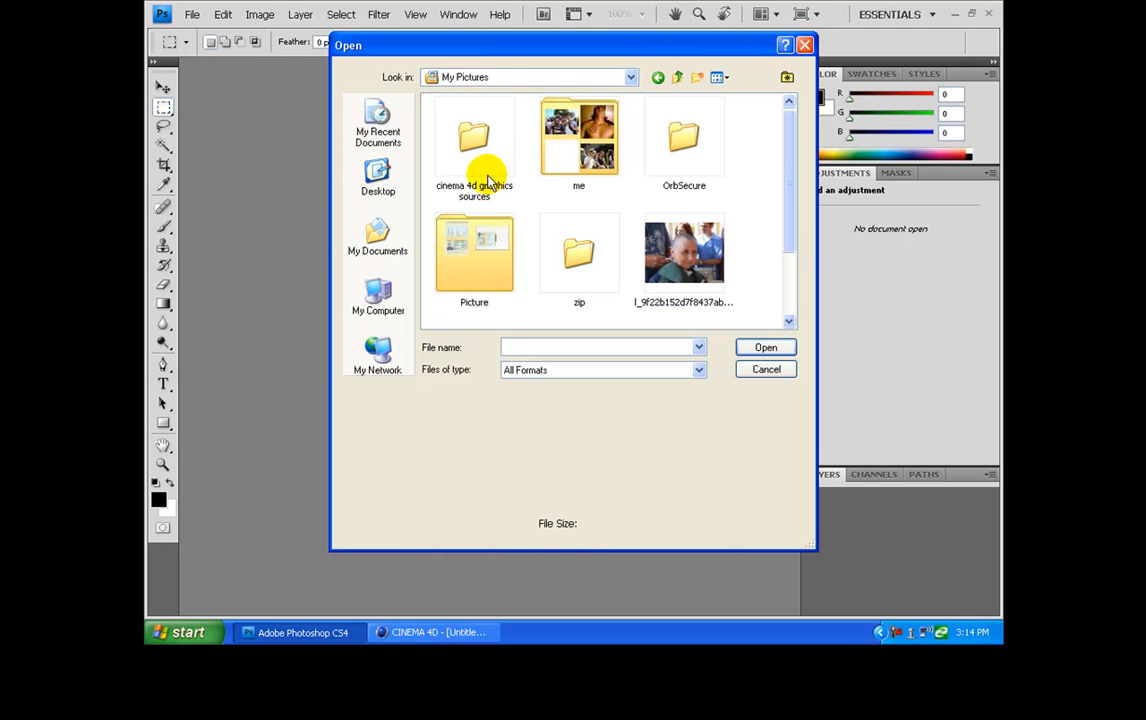
{"action": "double_click", "coordinate": [473, 140]}
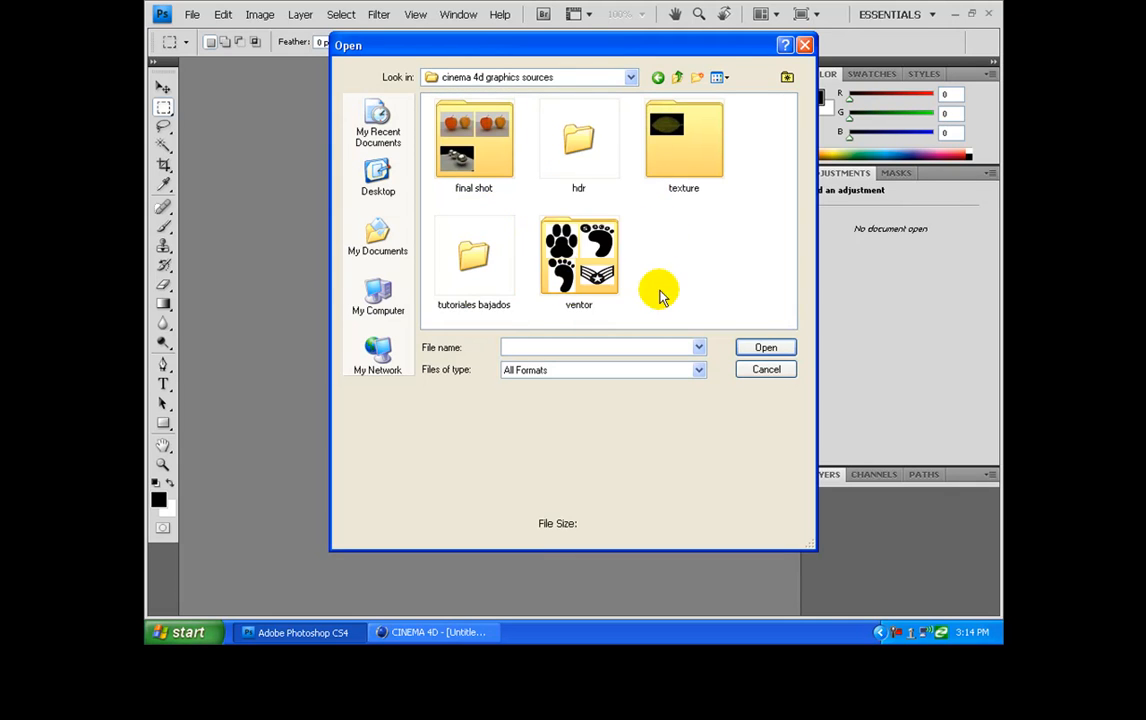
{"action": "double_click", "coordinate": [578, 255]}
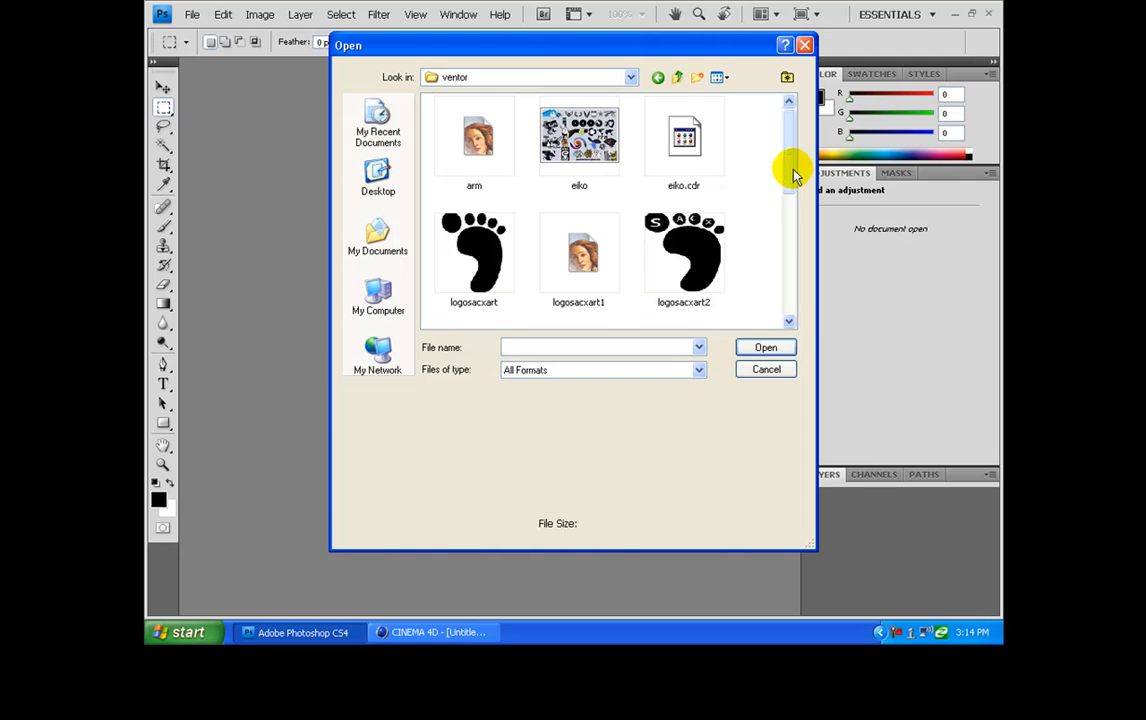
{"action": "scroll", "scroll_direction": "down", "scroll_amount": 3}
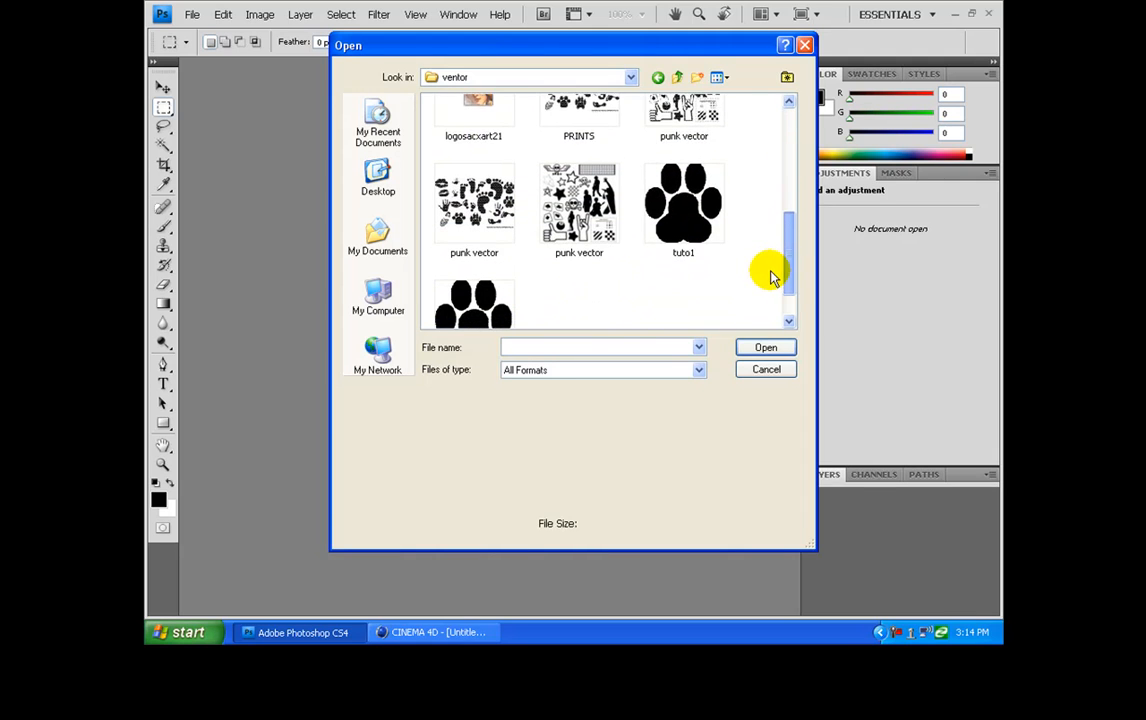
{"action": "left_click", "coordinate": [473, 270]}
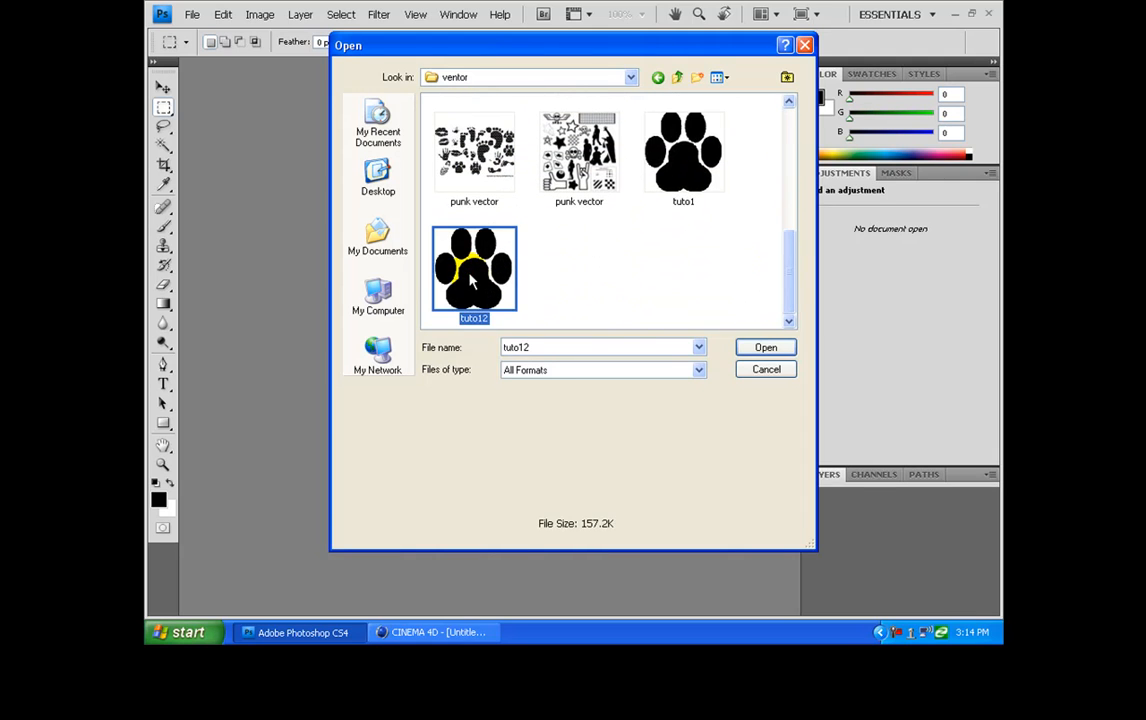
{"action": "left_click", "coordinate": [765, 347]}
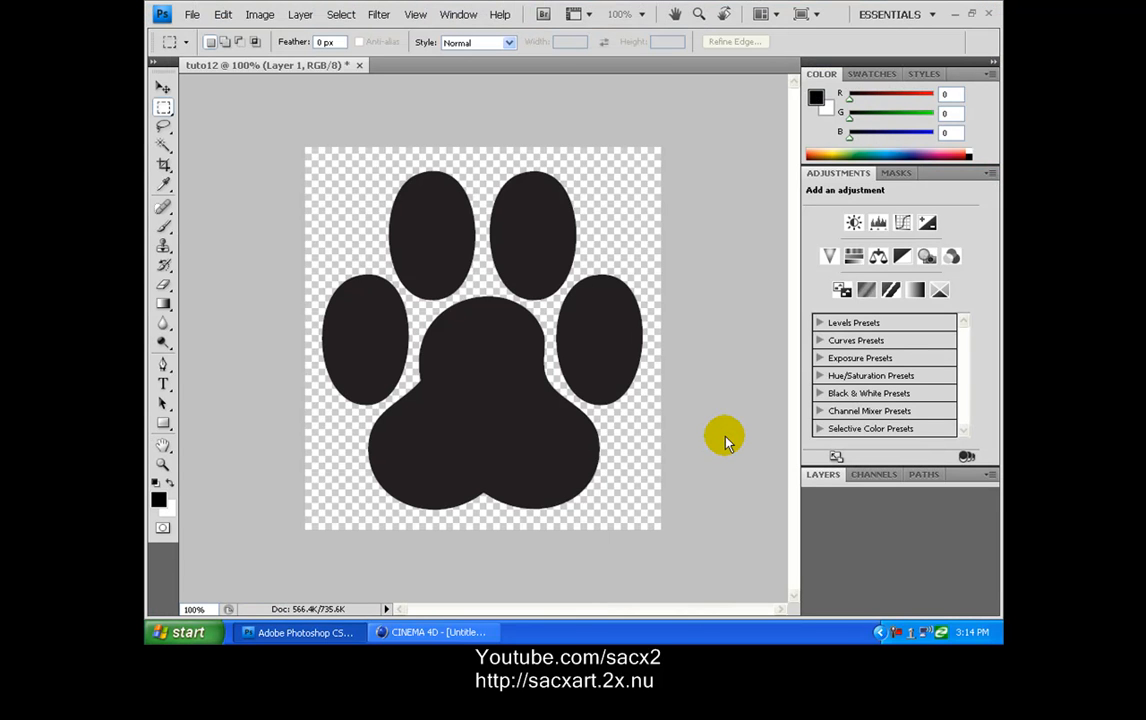
{"action": "mouse_move", "coordinate": [437, 227]}
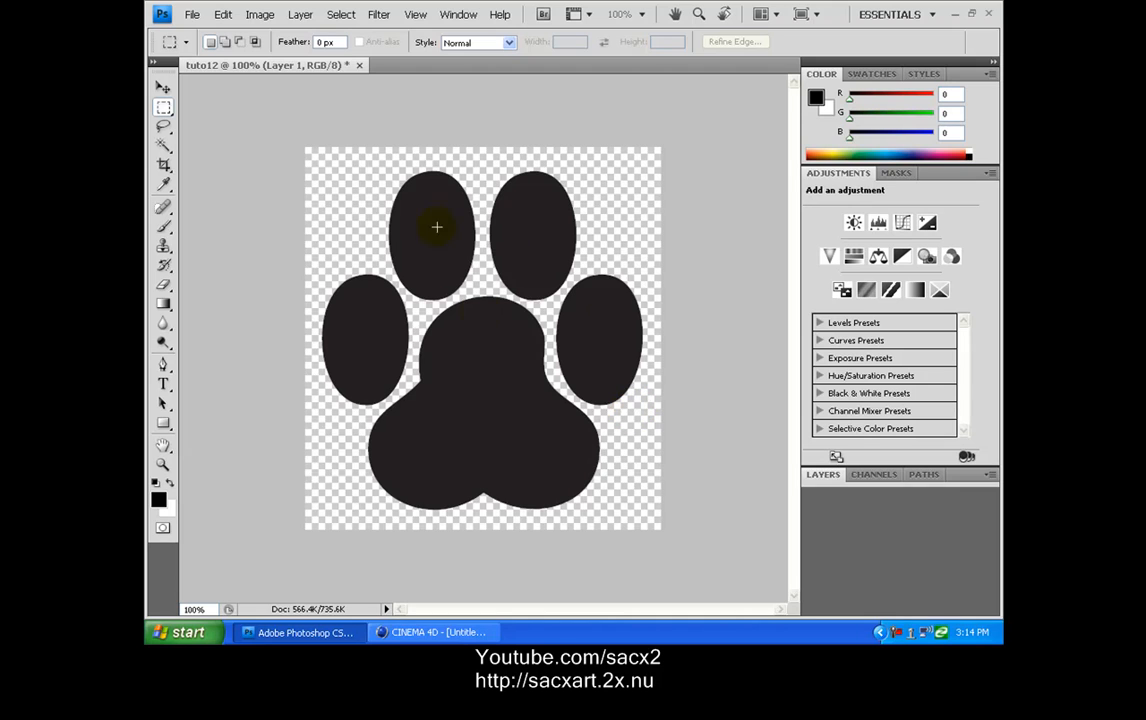
Step: Show the Layers panel with the paw print on Layer 1
{"action": "left_click", "coordinate": [823, 474]}
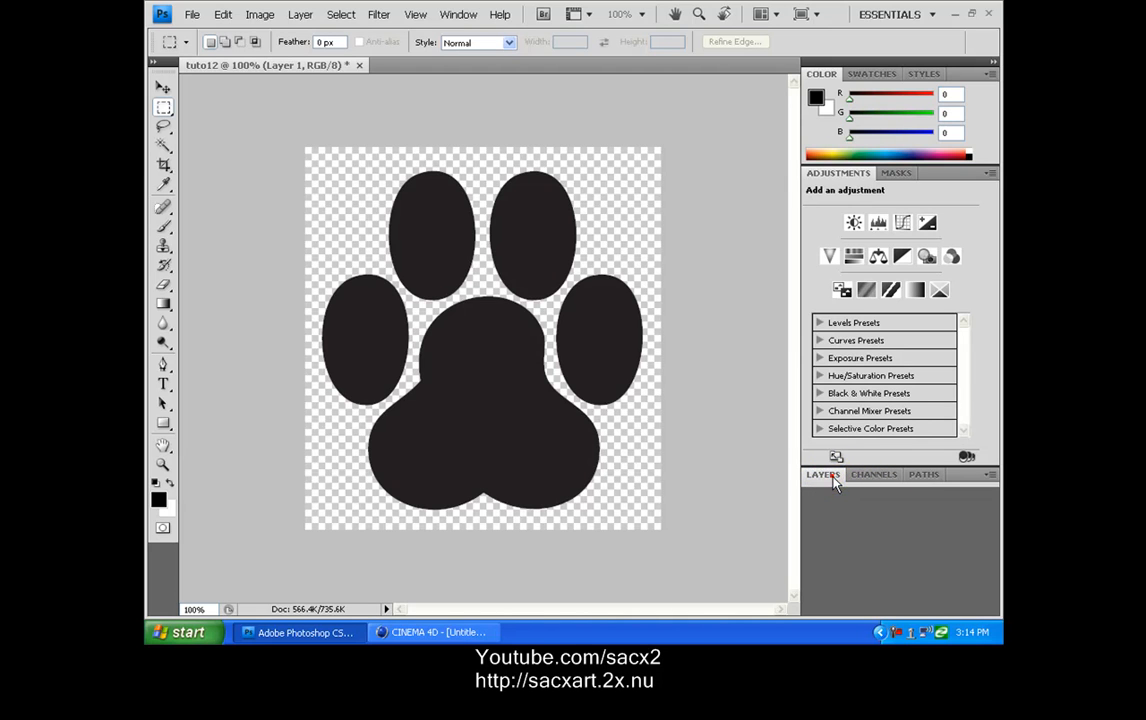
{"action": "left_click", "coordinate": [822, 474]}
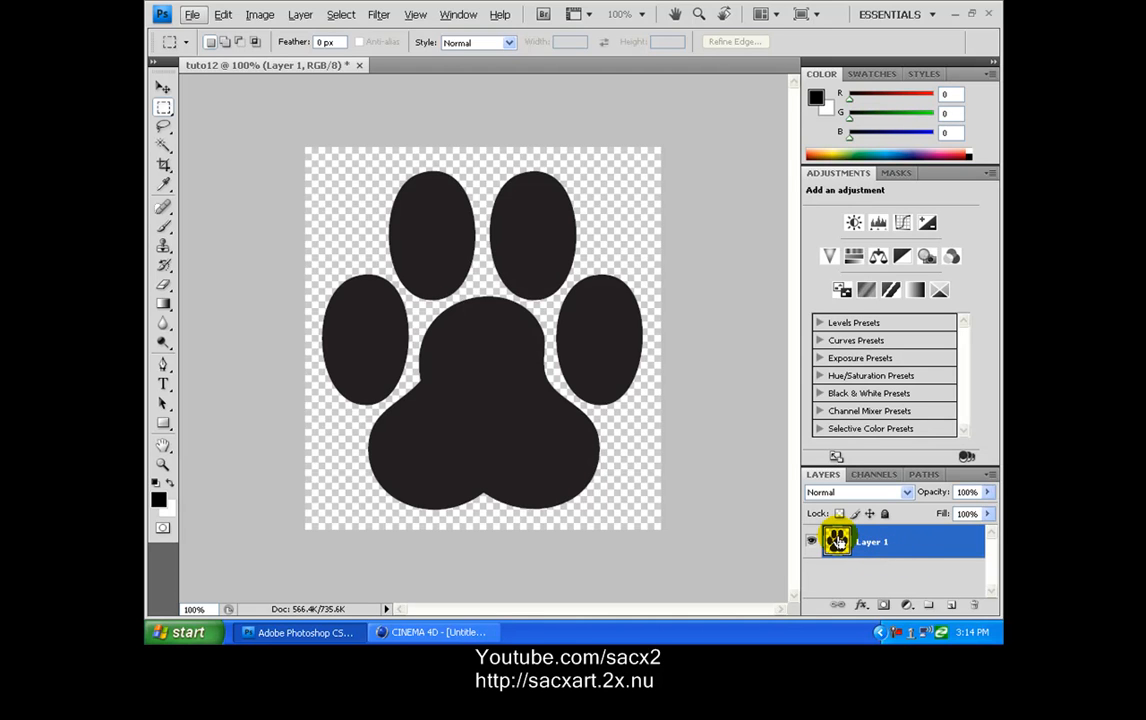
Step: Select Layer 1's paw outline and make a Work Path from it in the Paths panel
{"action": "left_click", "coordinate": [838, 542]}
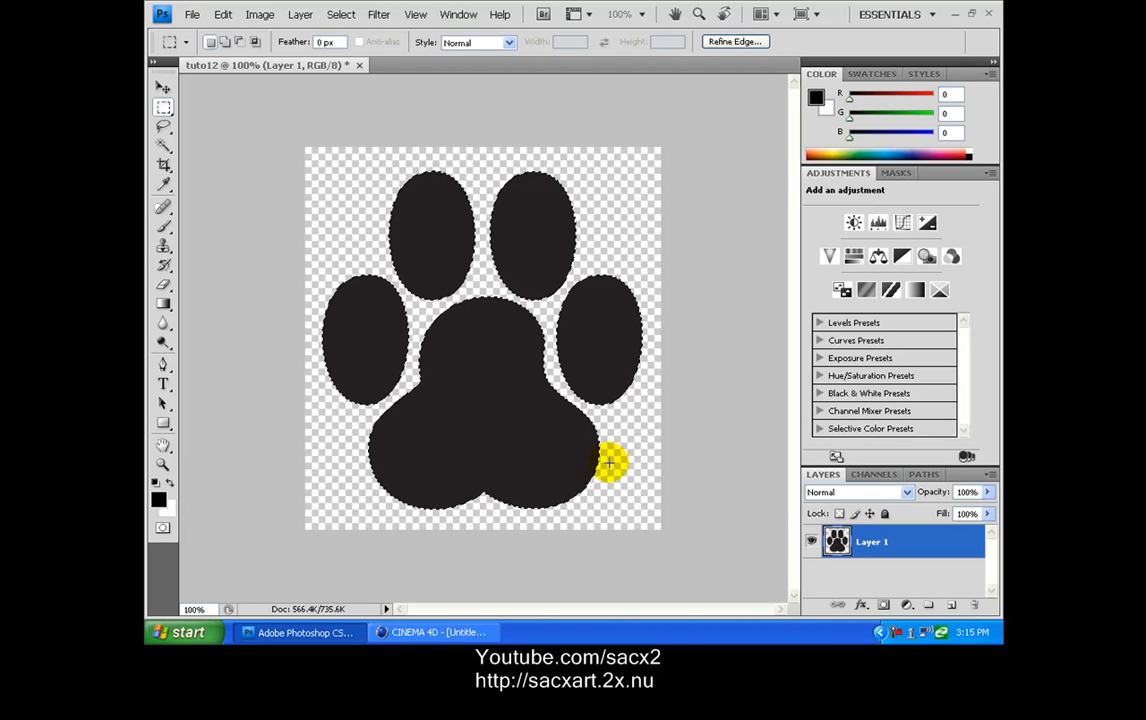
{"action": "mouse_move", "coordinate": [368, 218]}
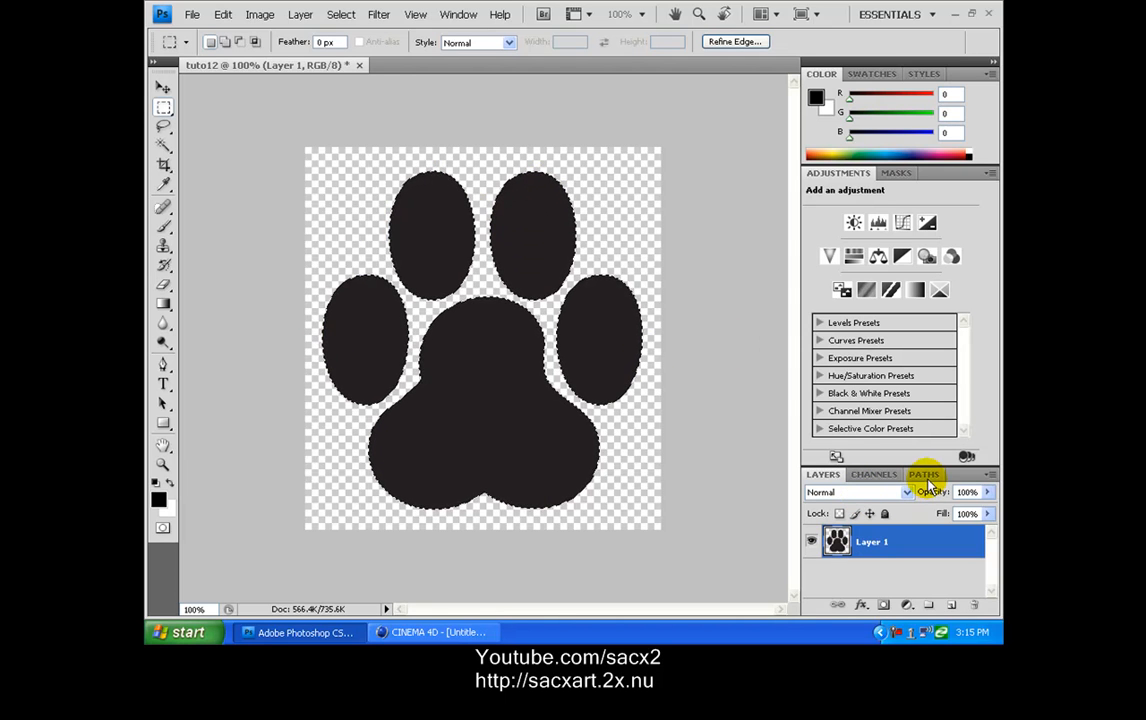
{"action": "left_click", "coordinate": [923, 474]}
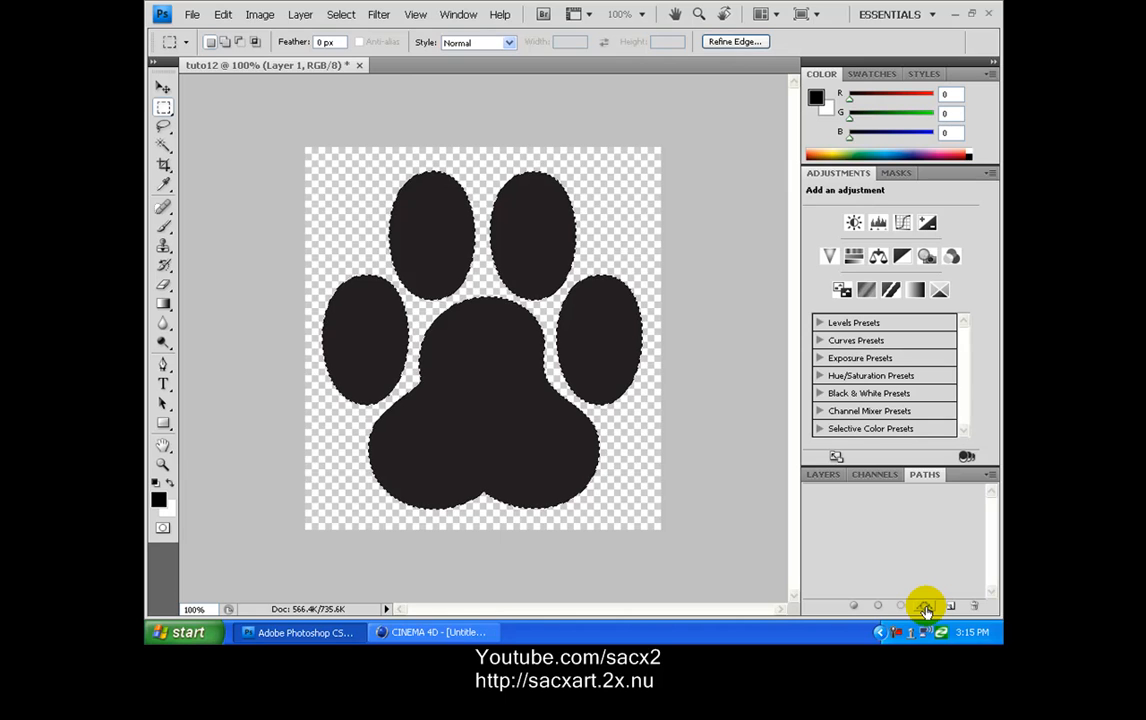
{"action": "mouse_move", "coordinate": [926, 608]}
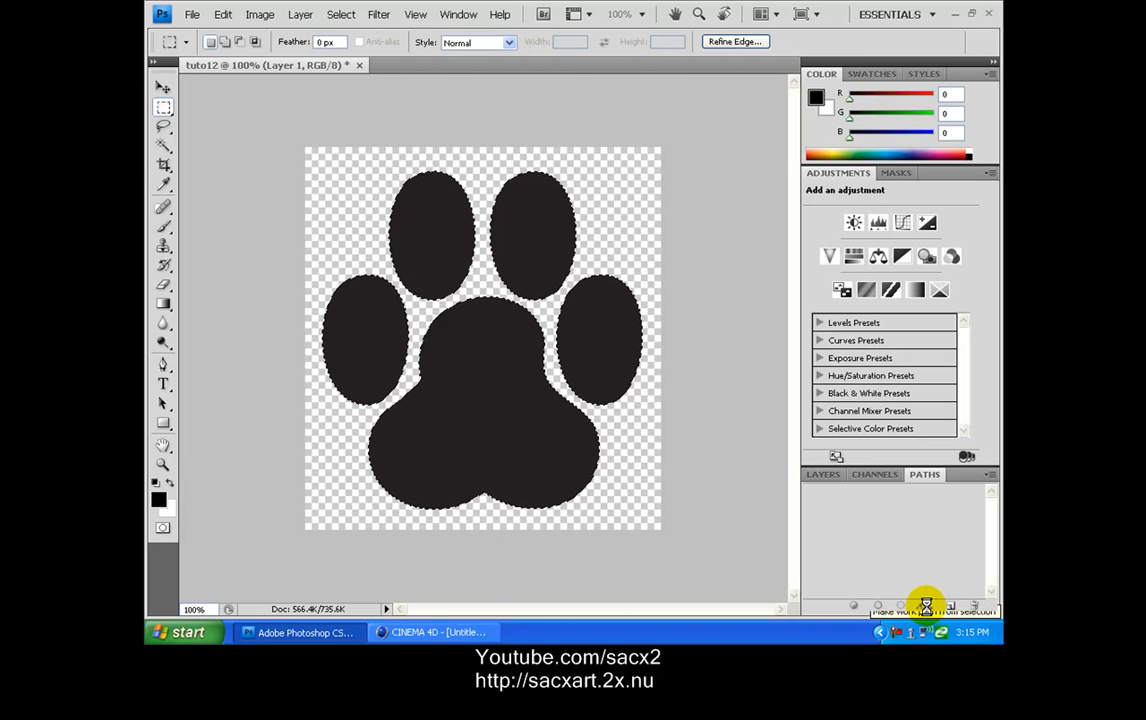
{"action": "left_click", "coordinate": [922, 607]}
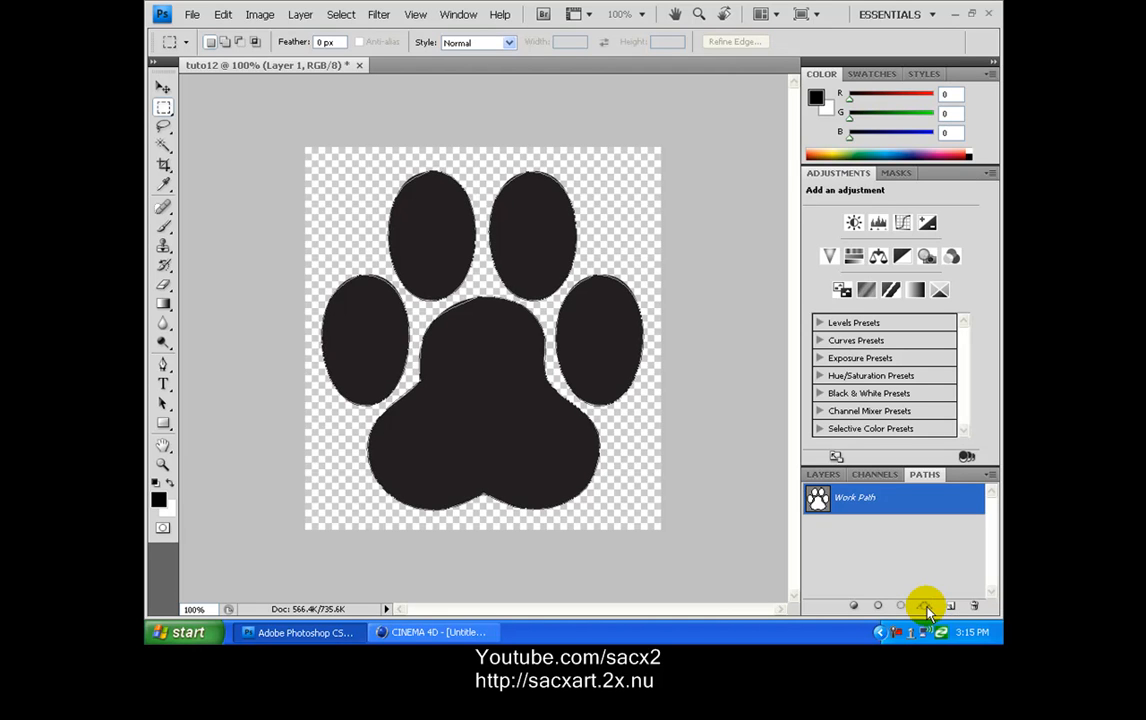
{"action": "mouse_move", "coordinate": [320, 205]}
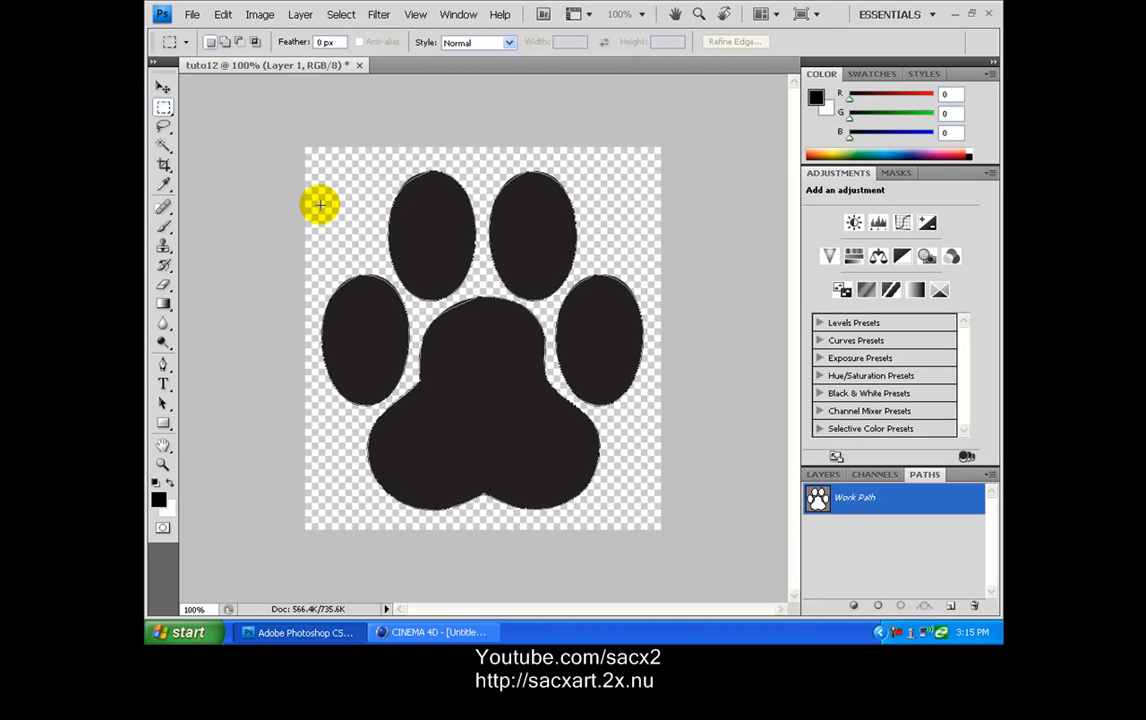
{"action": "left_click", "coordinate": [191, 14]}
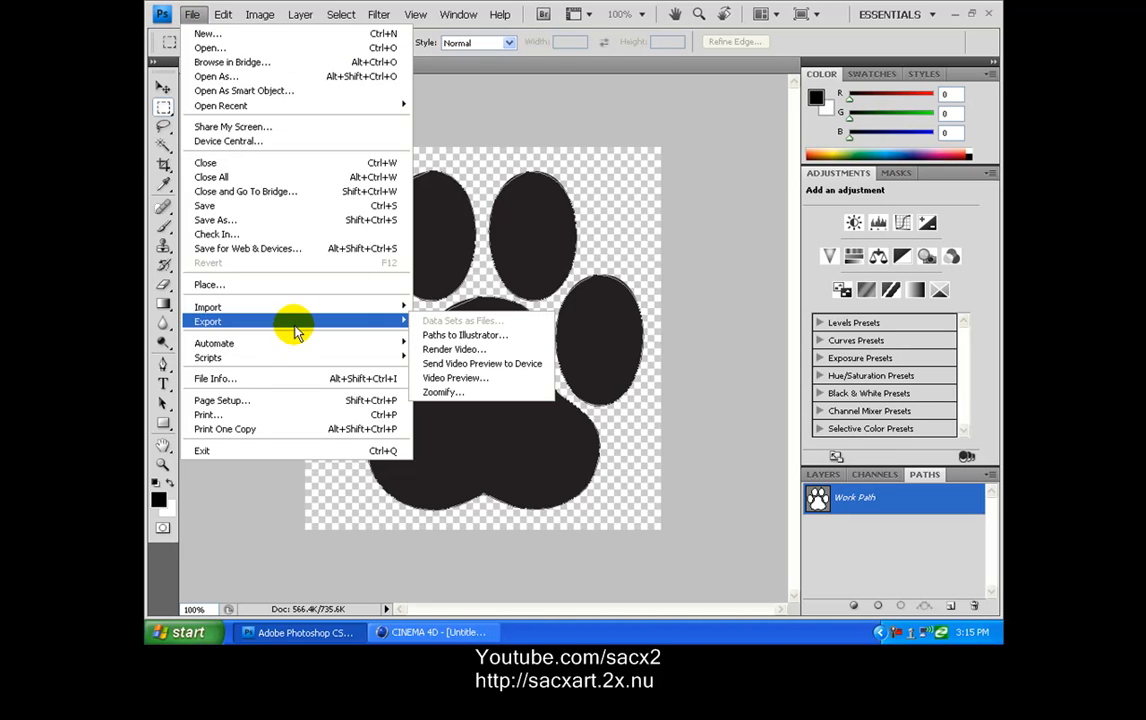
{"action": "mouse_move", "coordinate": [455, 338]}
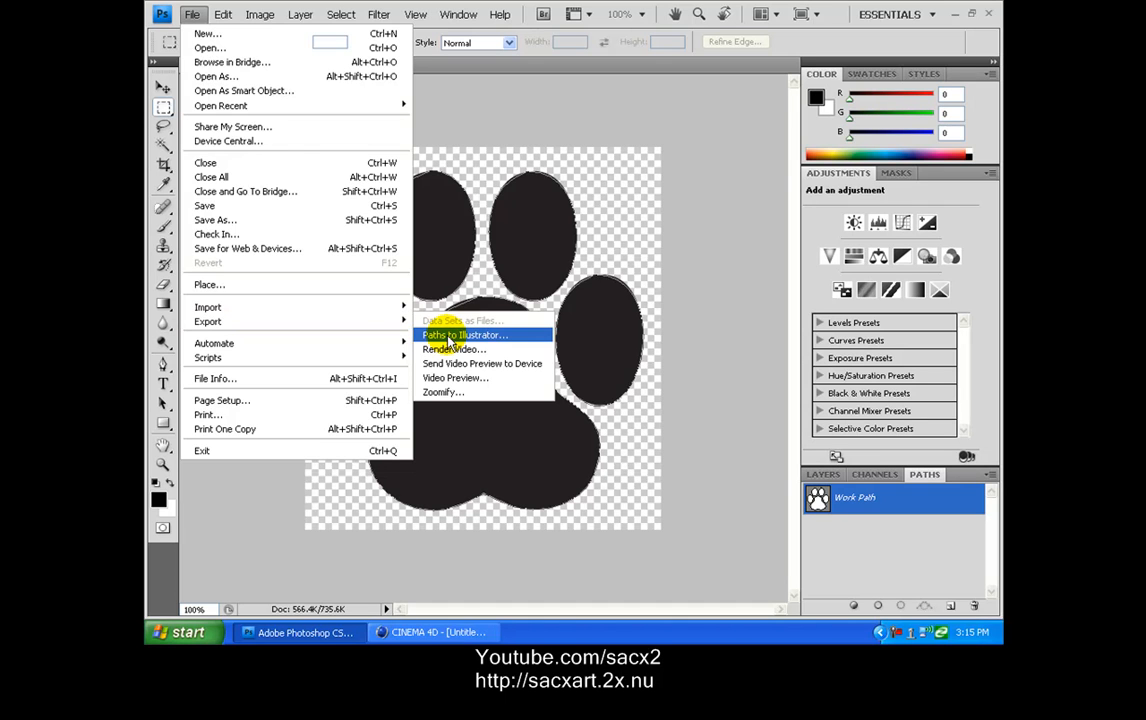
Step: Export the Work Path via Paths to Illustrator as tuto12.ai, replacing the existing file
{"action": "left_click", "coordinate": [461, 334]}
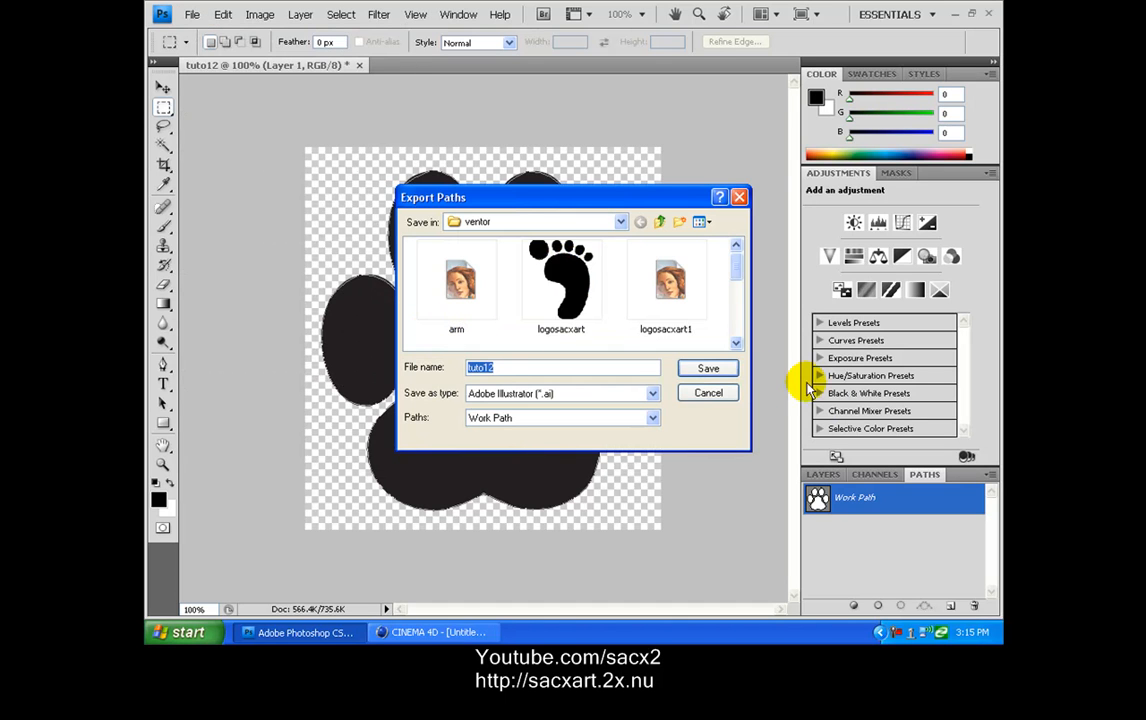
{"action": "left_click", "coordinate": [707, 367]}
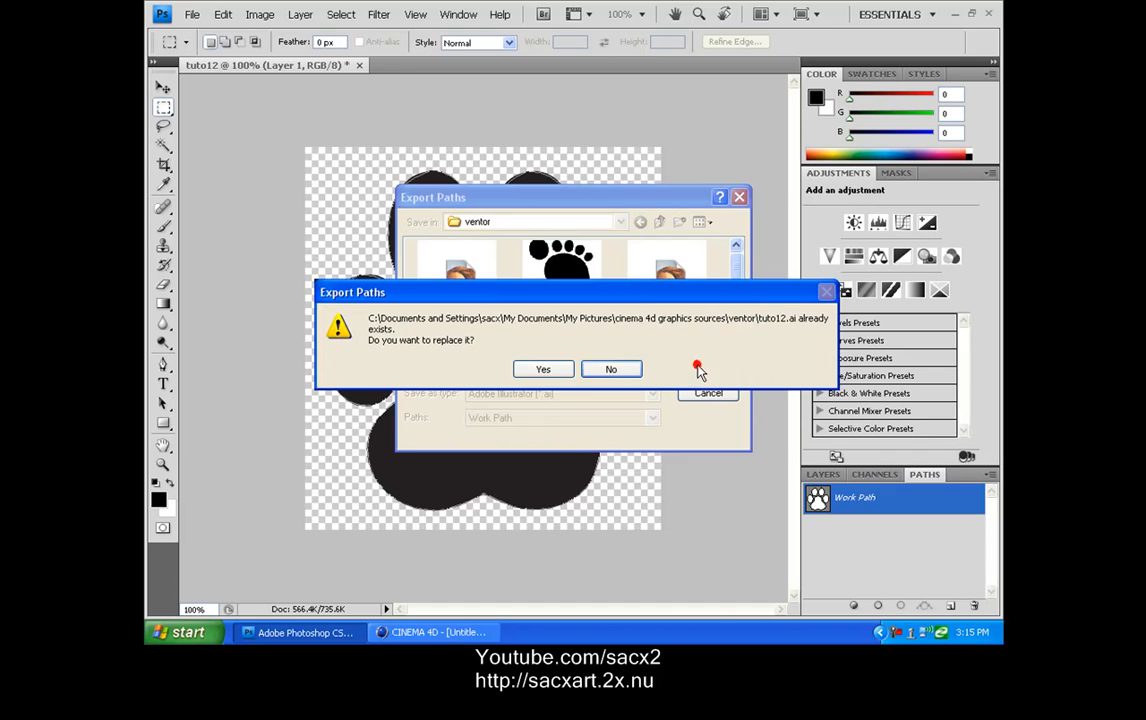
{"action": "left_click", "coordinate": [542, 369]}
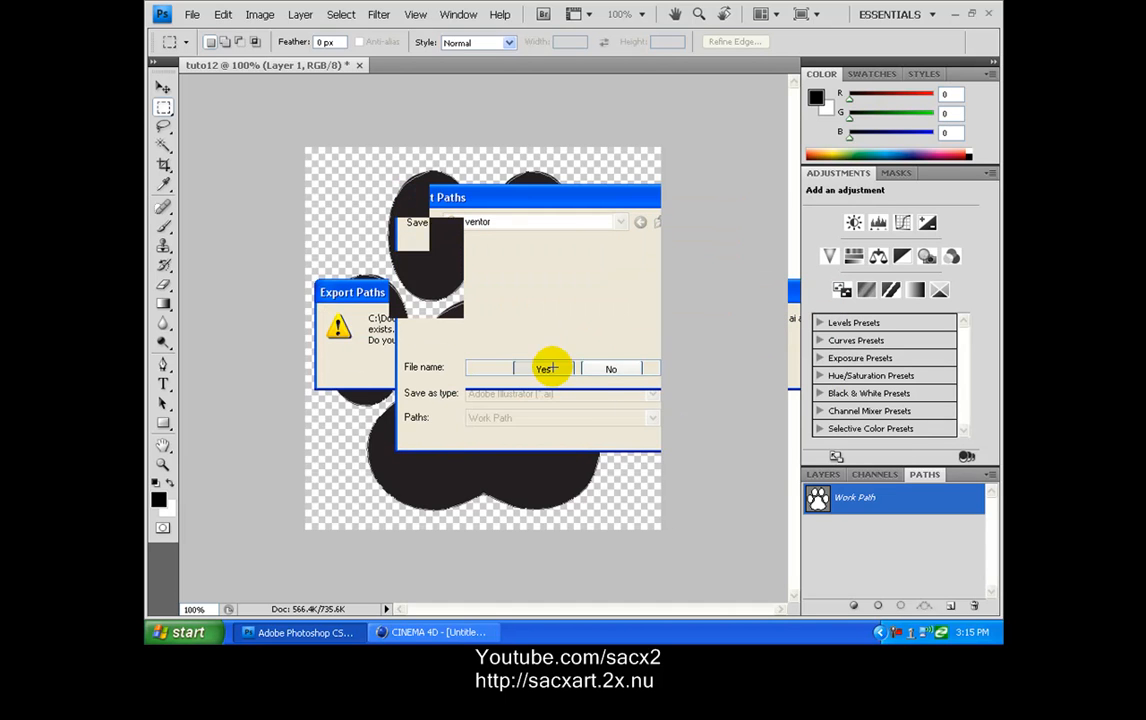
{"action": "left_click", "coordinate": [548, 368]}
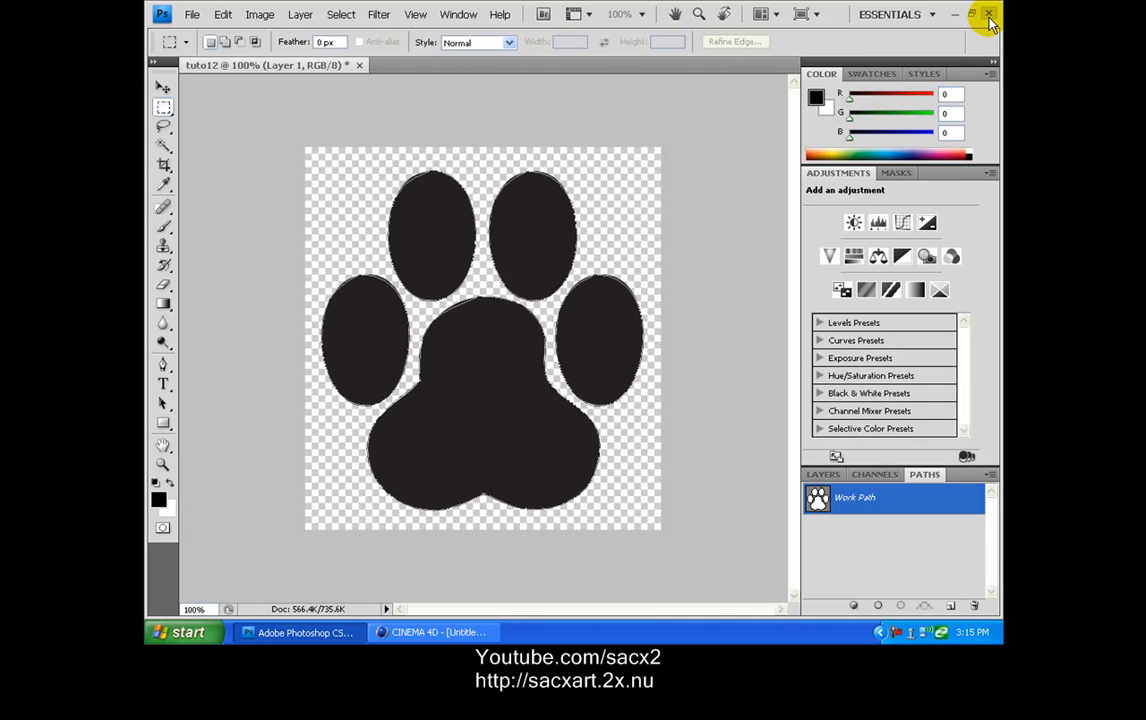
Step: Quit Photoshop without saving changes to tuto12
{"action": "left_click", "coordinate": [989, 13]}
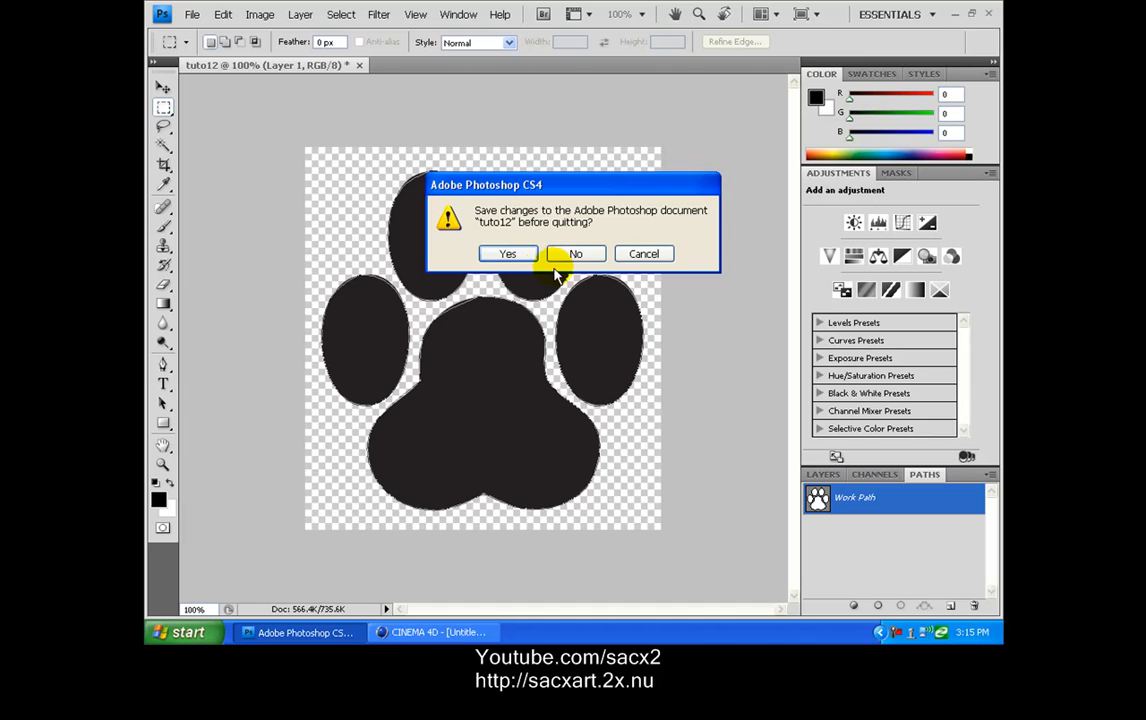
{"action": "left_click", "coordinate": [575, 253]}
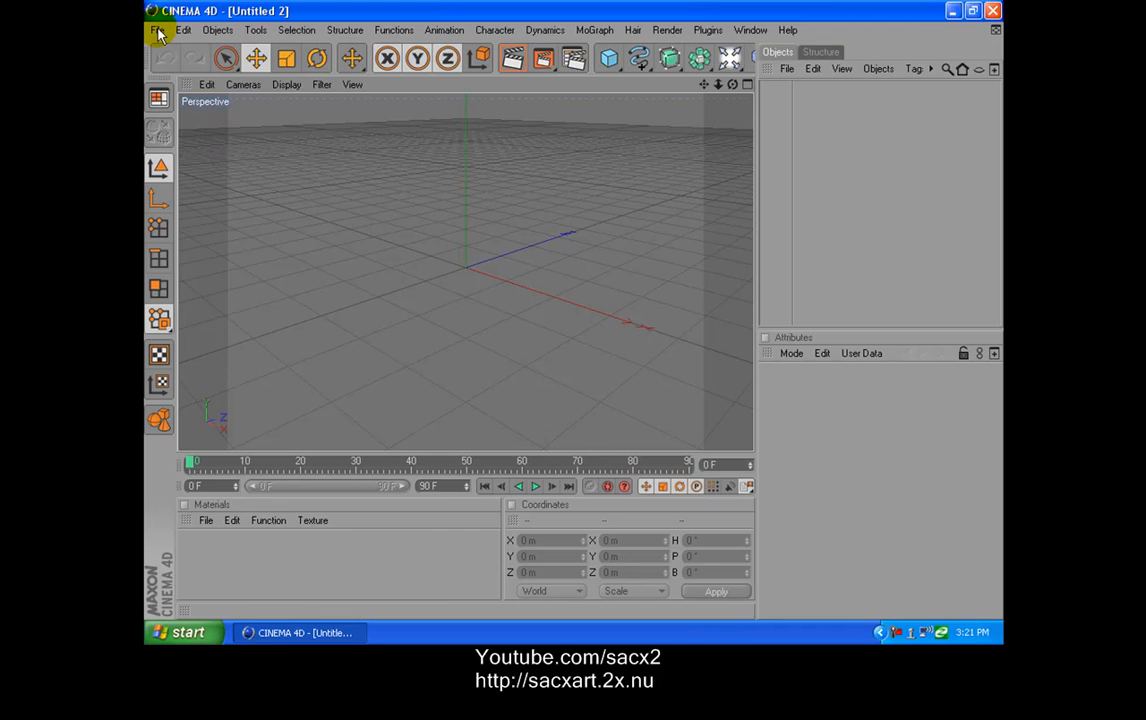
Step: Open tuto12.ai in Cinema 4D so the paw outline appears as a tuto12 object
{"action": "left_click", "coordinate": [156, 31]}
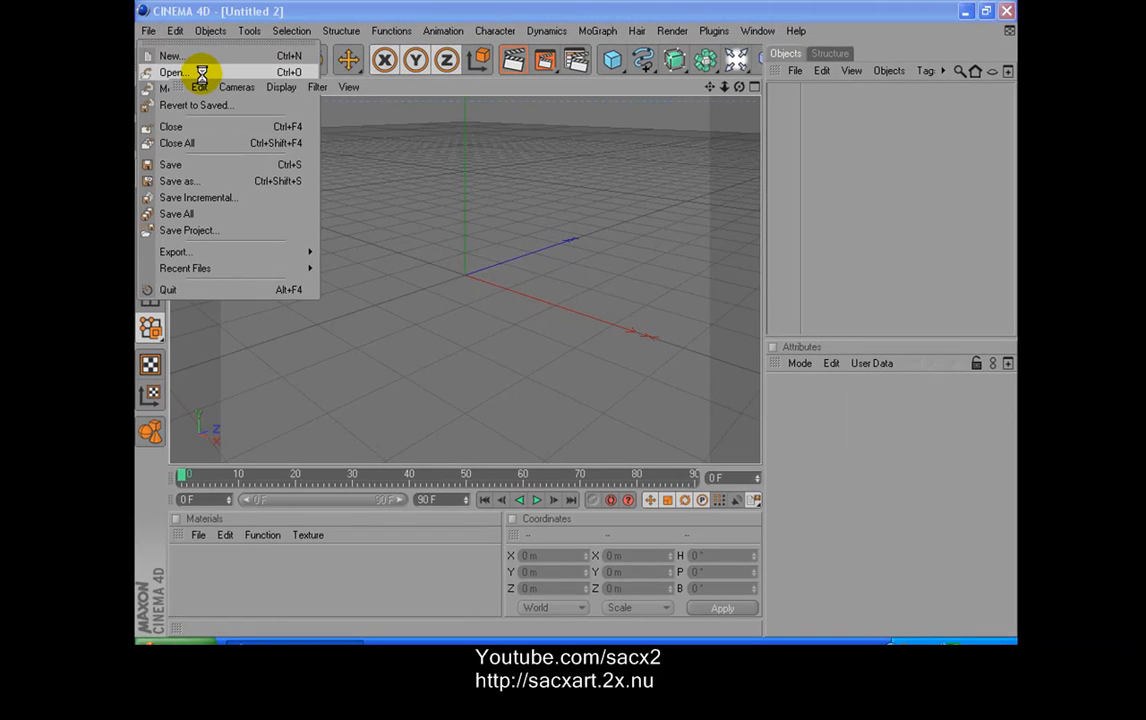
{"action": "left_click", "coordinate": [172, 72]}
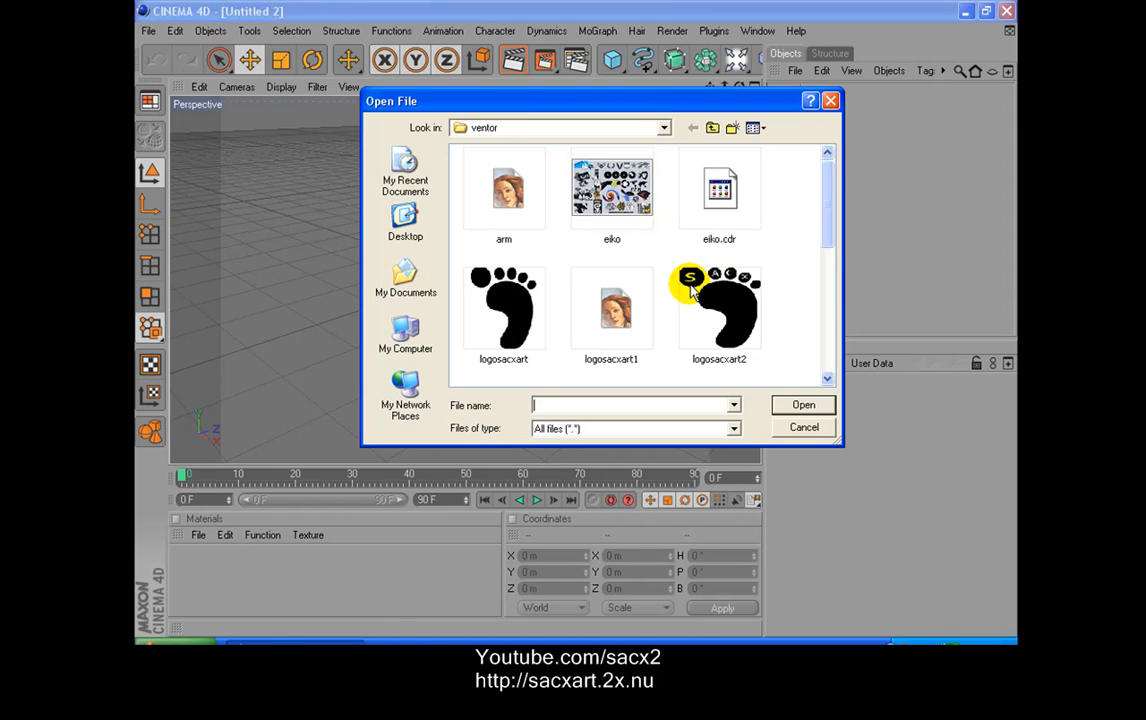
{"action": "scroll", "scroll_direction": "down", "scroll_amount": 3}
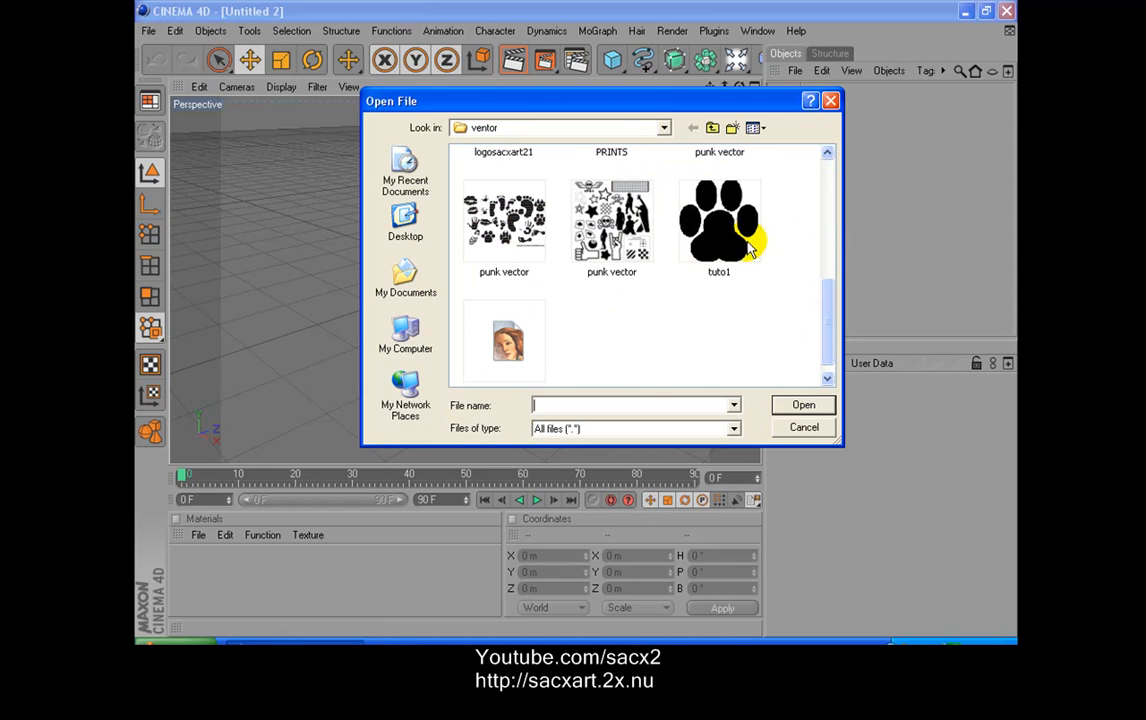
{"action": "scroll", "scroll_direction": "down", "scroll_amount": 3}
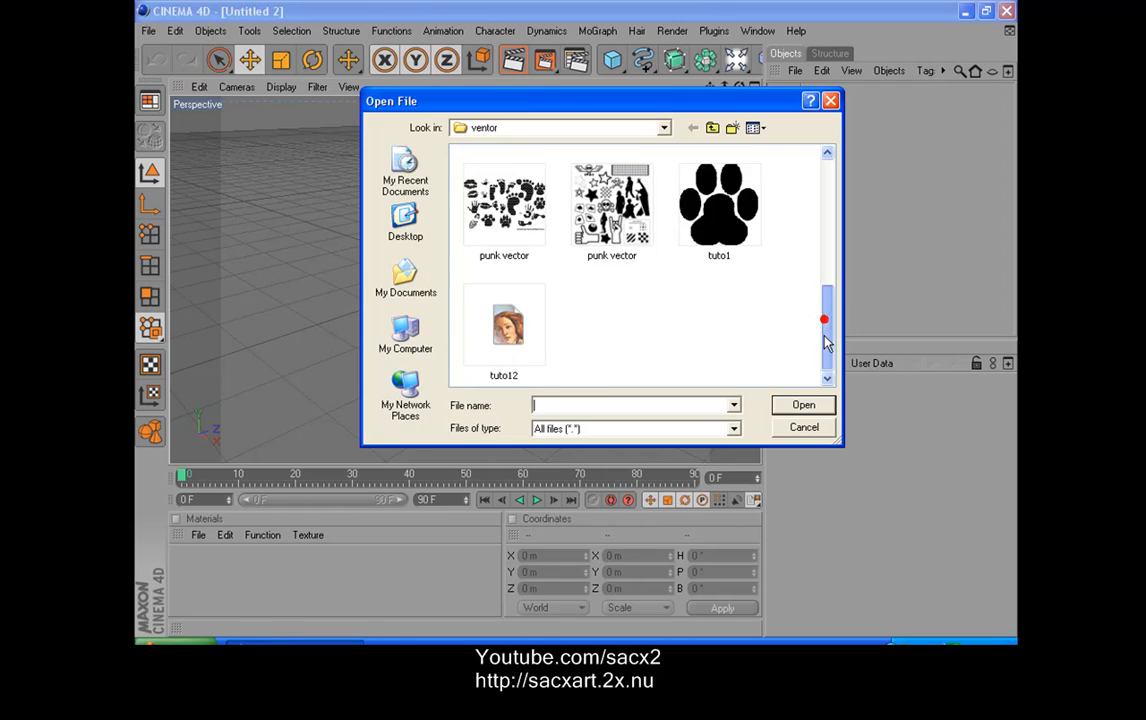
{"action": "left_click", "coordinate": [504, 325]}
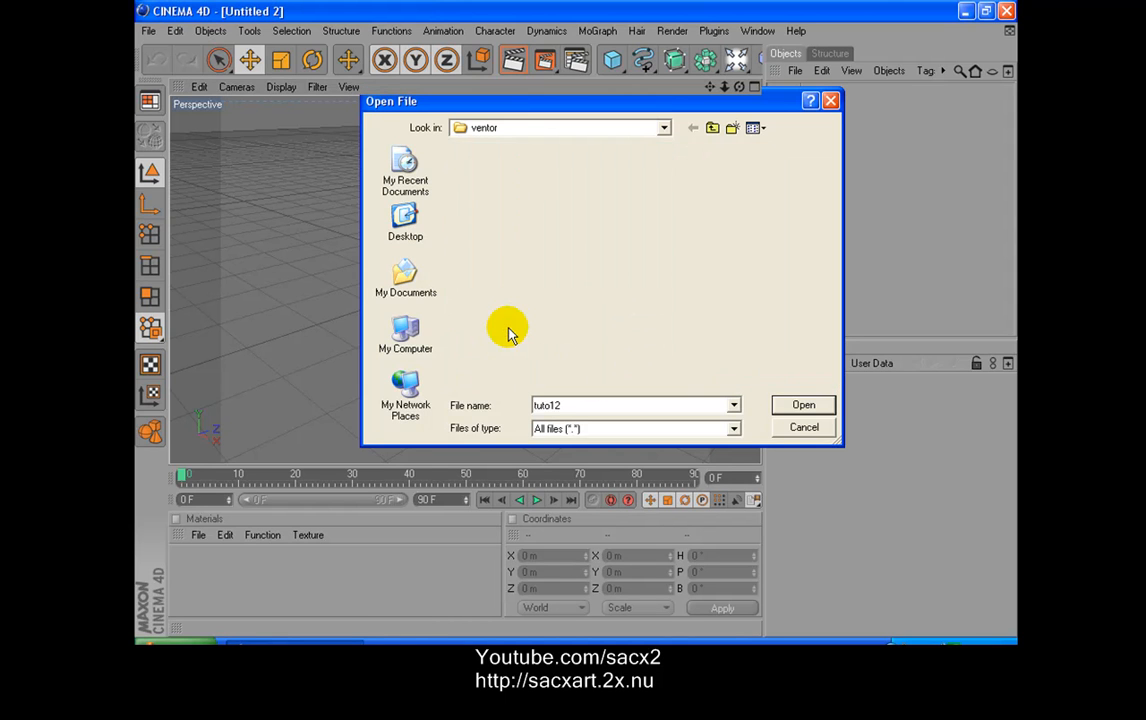
{"action": "left_click", "coordinate": [802, 404]}
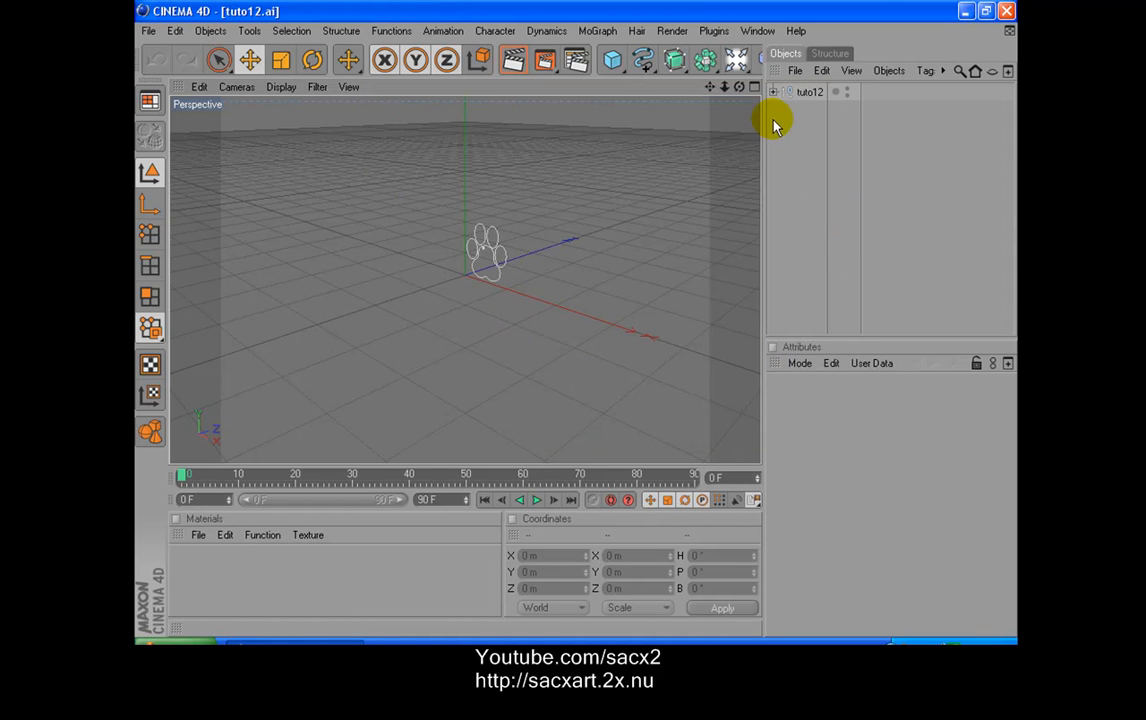
{"action": "left_click", "coordinate": [483, 250]}
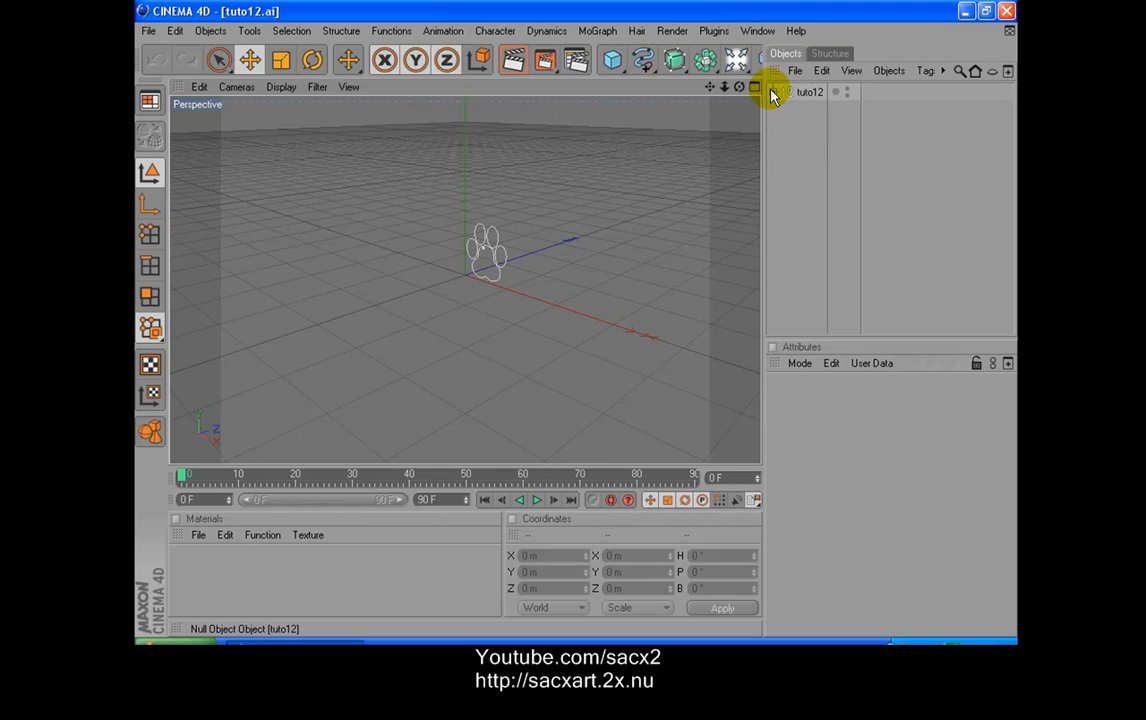
Step: Expand tuto12, then add Extrude NURBS objects from the NURBS generator group beside the paw paths
{"action": "left_click", "coordinate": [779, 93]}
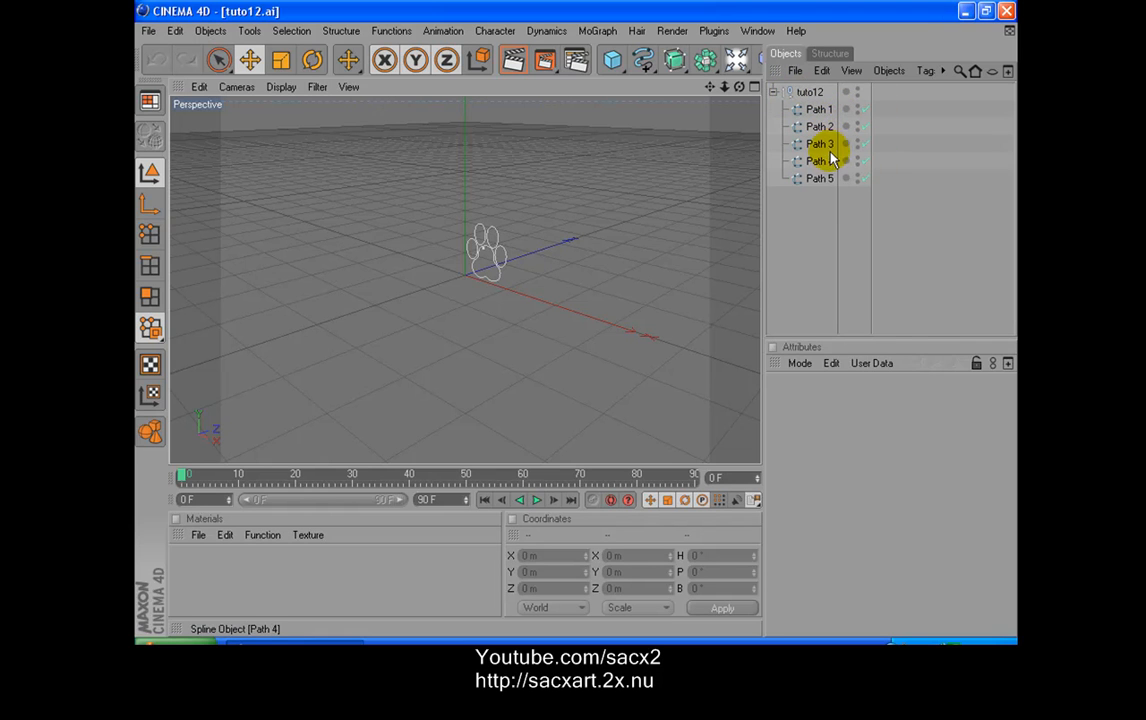
{"action": "left_click", "coordinate": [819, 110]}
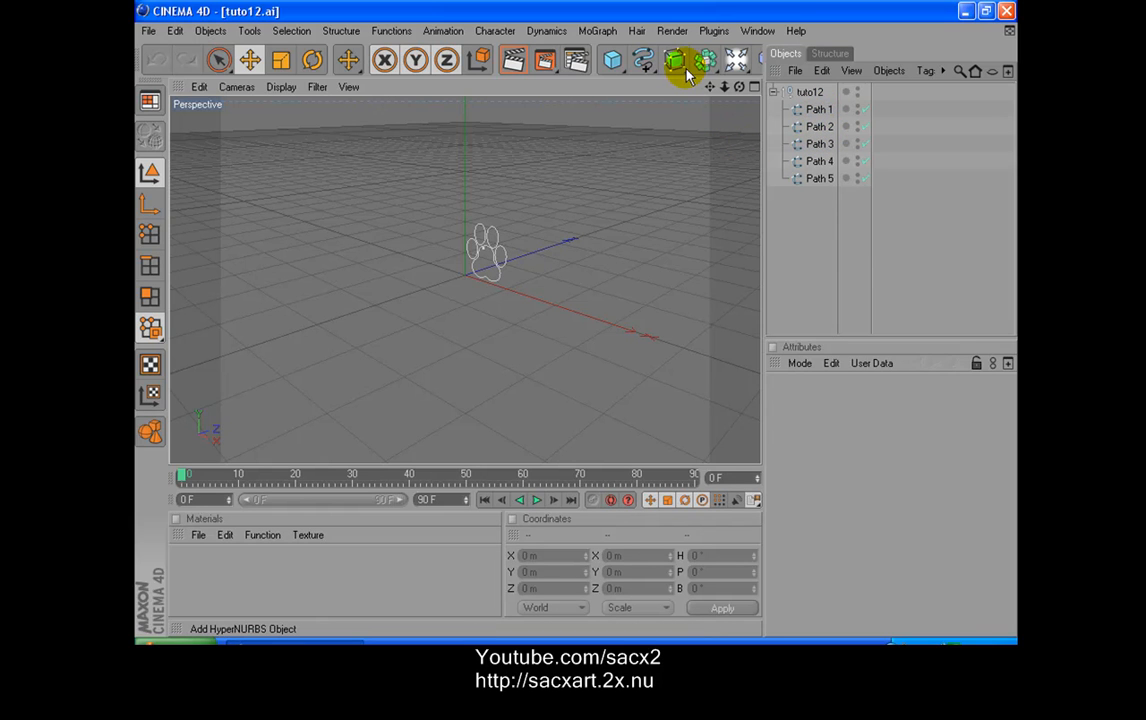
{"action": "left_click", "coordinate": [669, 60]}
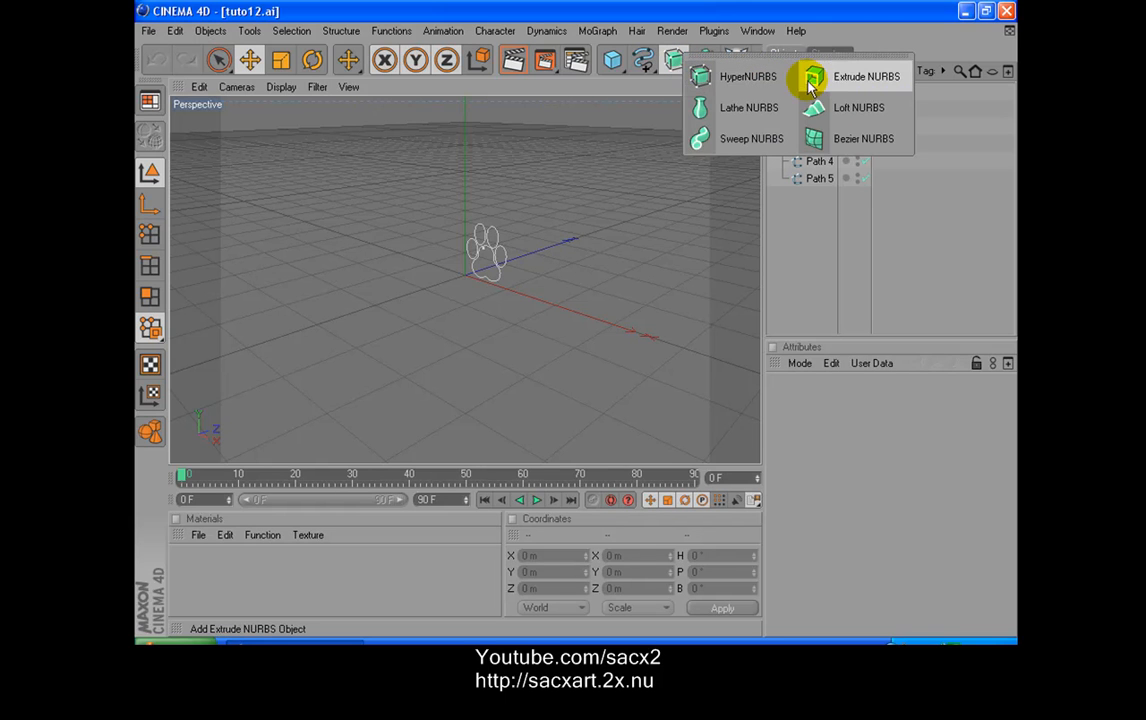
{"action": "left_click", "coordinate": [836, 76]}
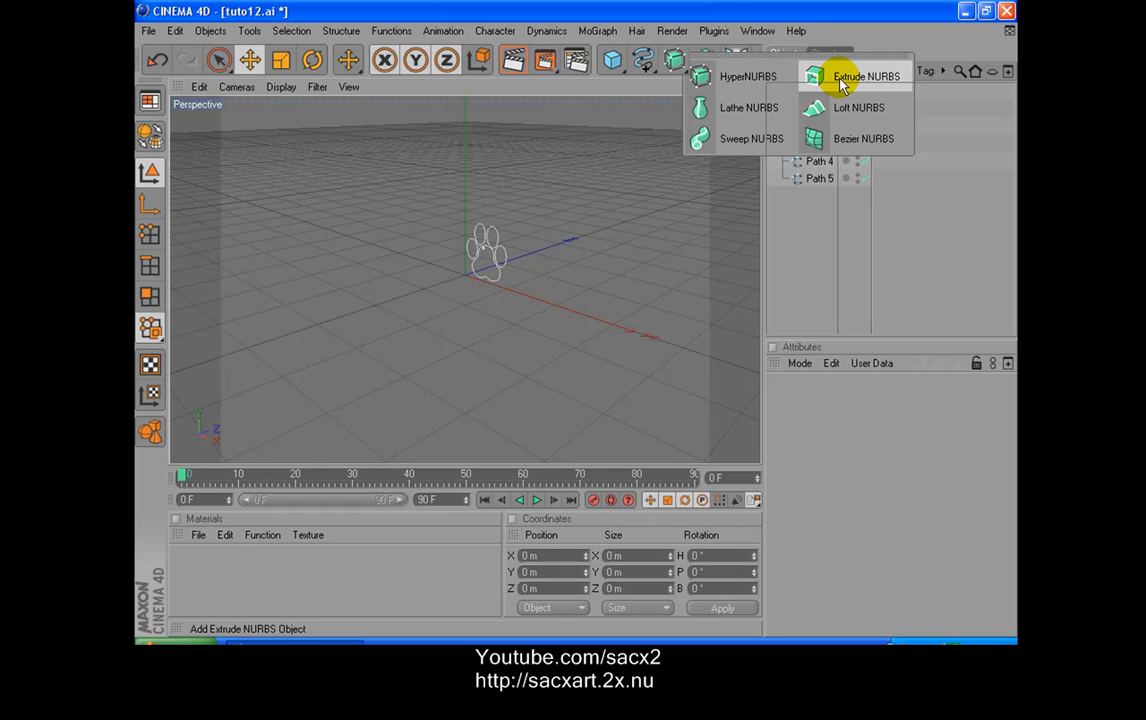
{"action": "left_click", "coordinate": [871, 77]}
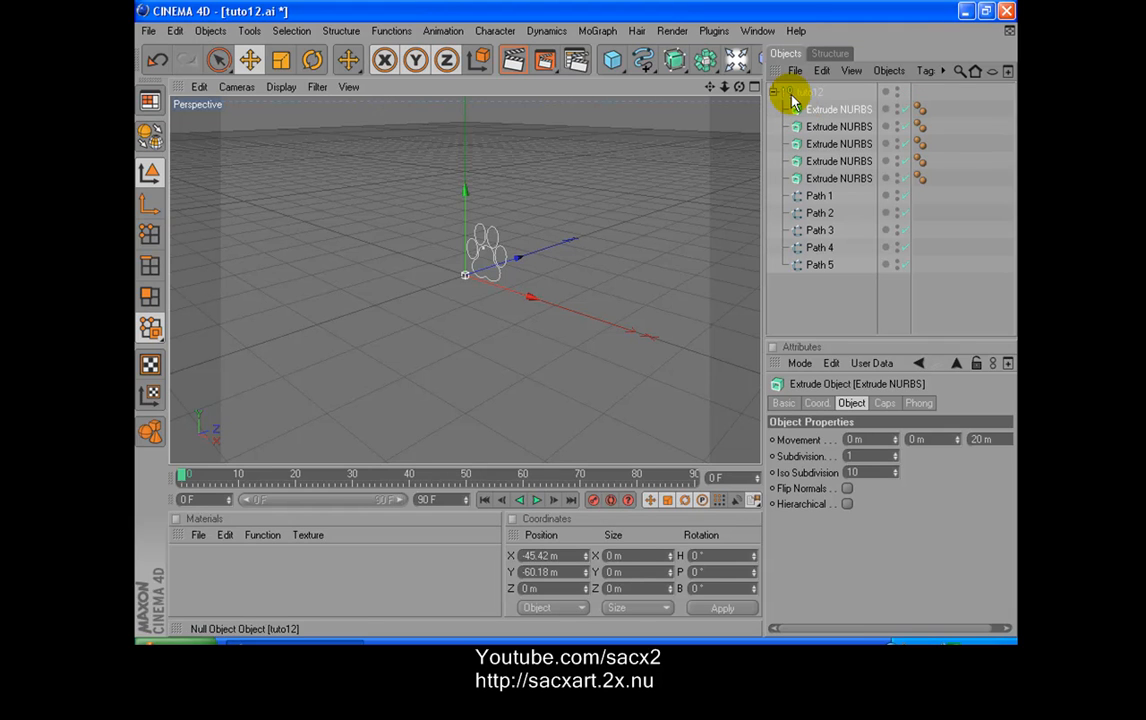
Step: Drag Path 1 under the first Extrude NURBS to extrude one toe, then select Path 2
{"action": "left_click", "coordinate": [818, 195]}
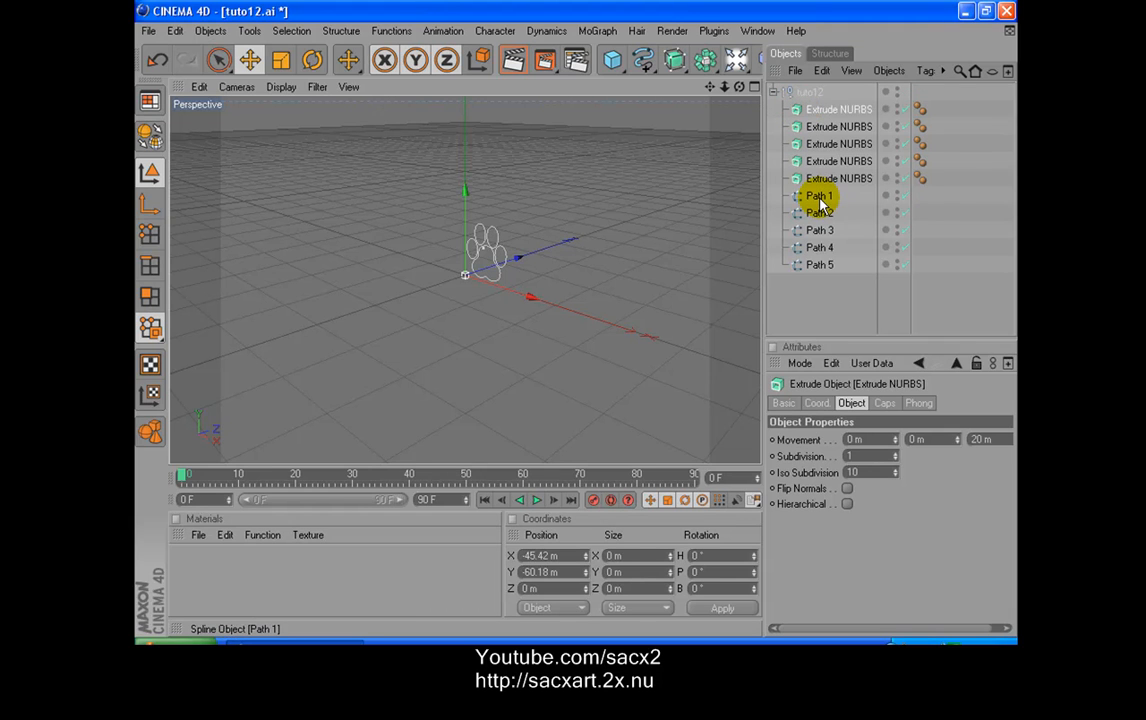
{"action": "left_click", "coordinate": [835, 126]}
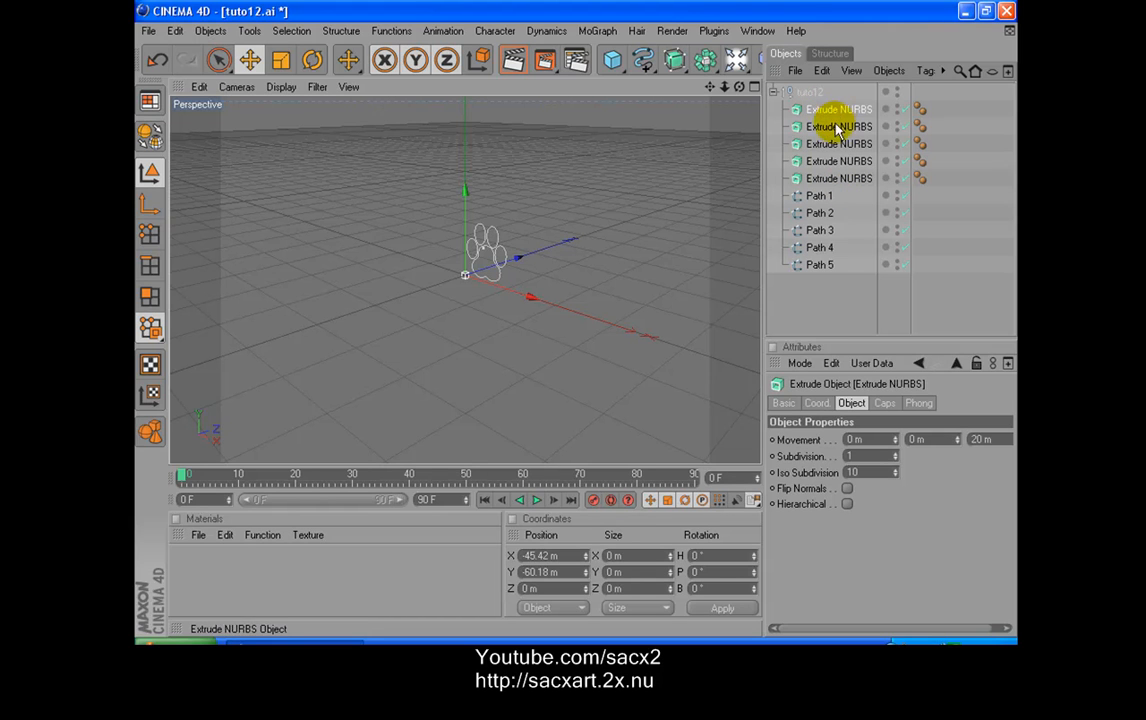
{"action": "left_click", "coordinate": [818, 195]}
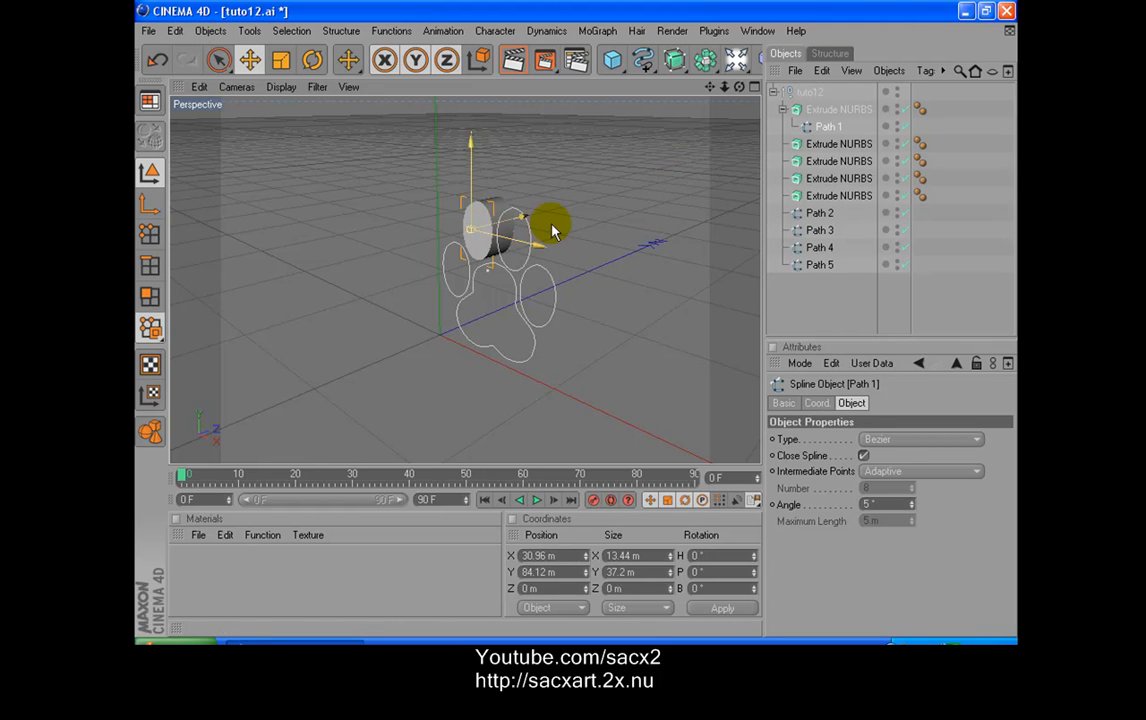
{"action": "left_click", "coordinate": [819, 212]}
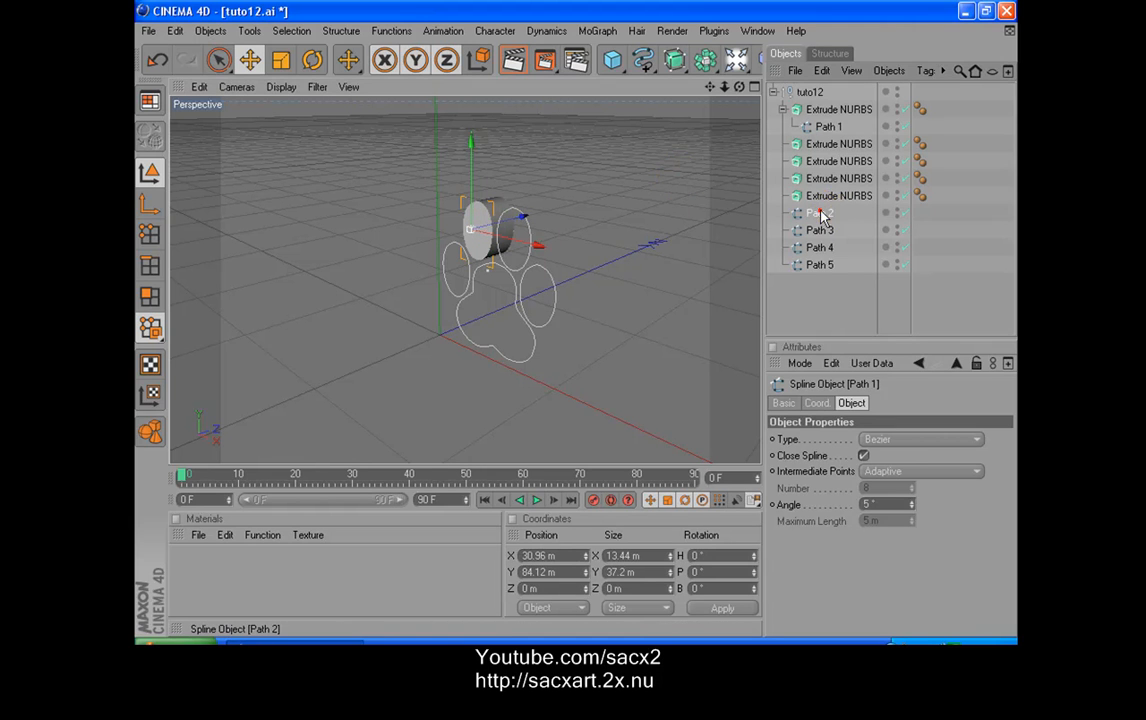